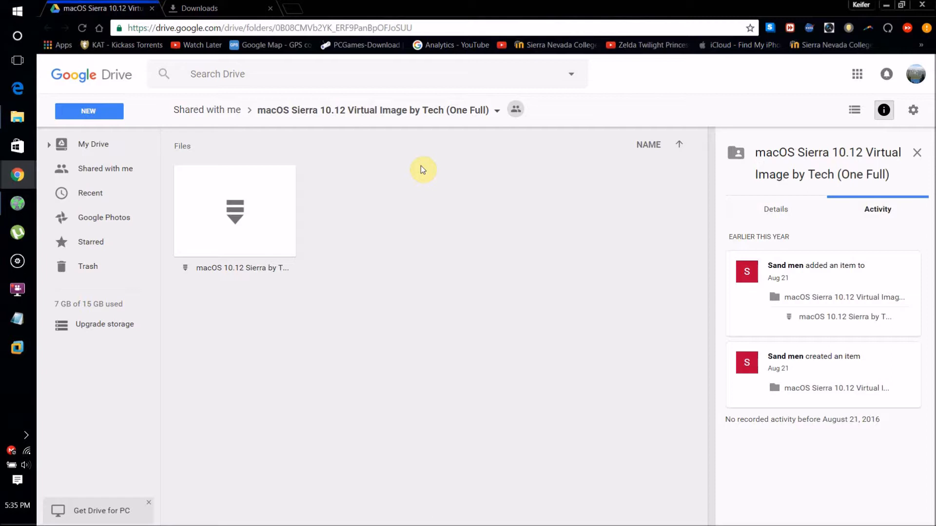
# Step: View the Downloads page and paste the copied unlocker208.zip link into the address bar
pyautogui.click(199, 9)
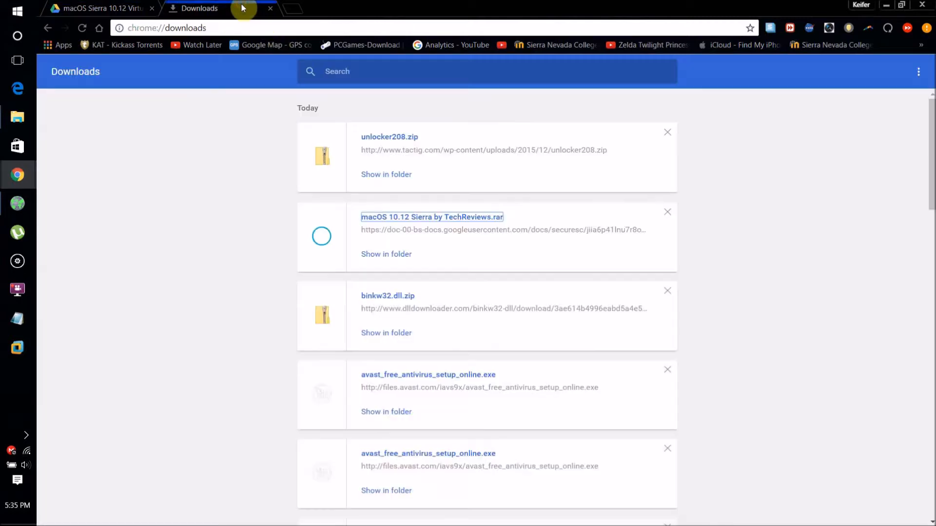
pyautogui.rightClick(167, 27)
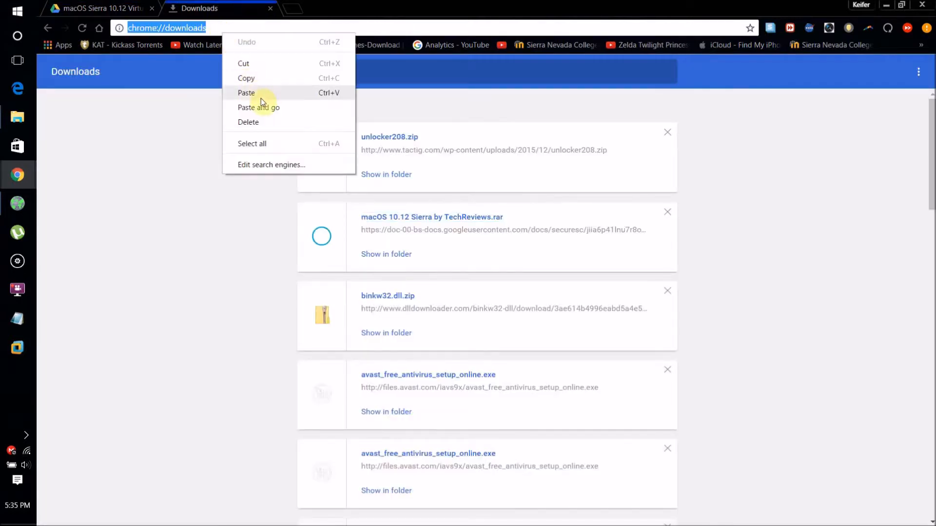
pyautogui.click(246, 92)
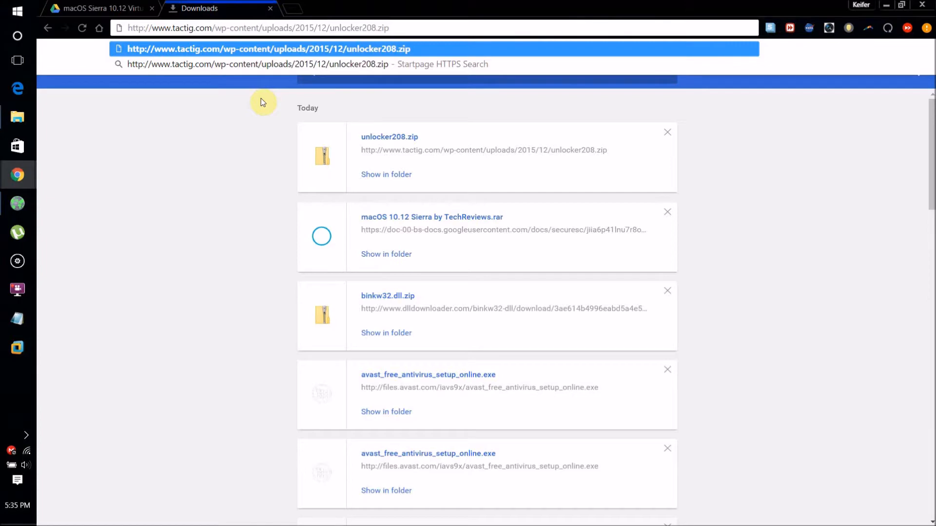
pyautogui.moveTo(921, 5)
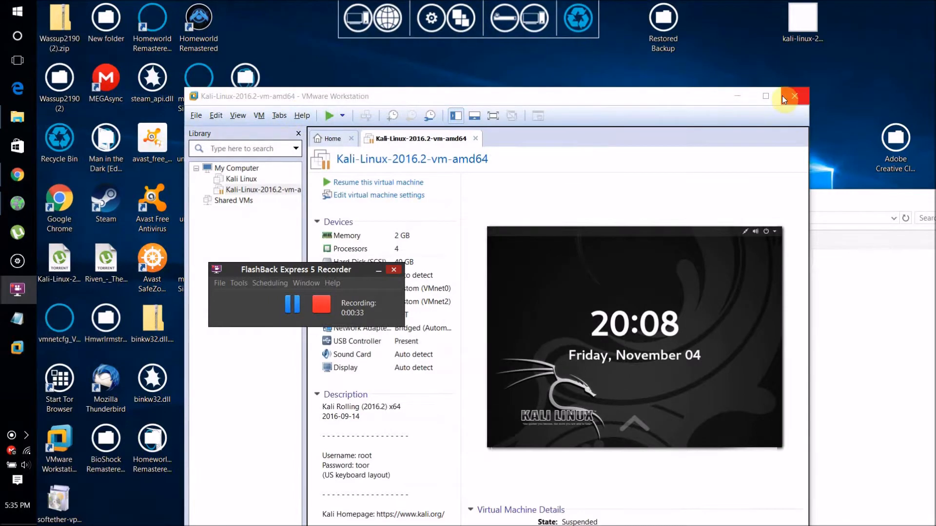
# Step: Run win-install.cmd from the unlocker208 folder as administrator with VMware minimized
pyautogui.click(795, 96)
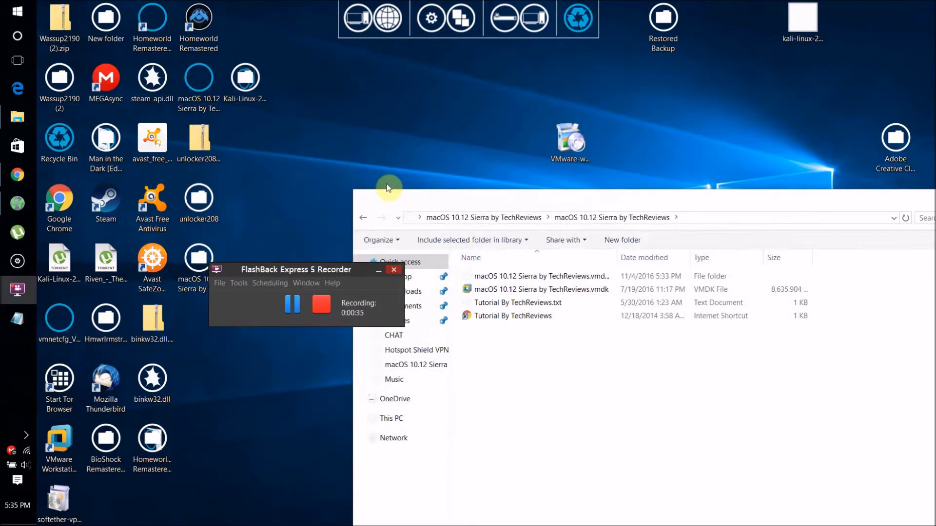
pyautogui.moveTo(296, 269); pyautogui.dragTo(408, 280)
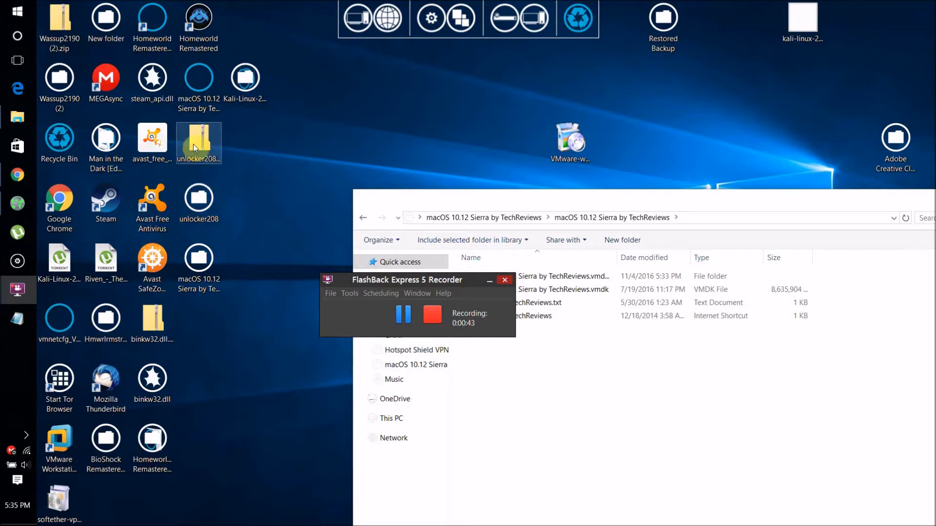
pyautogui.doubleClick(199, 141)
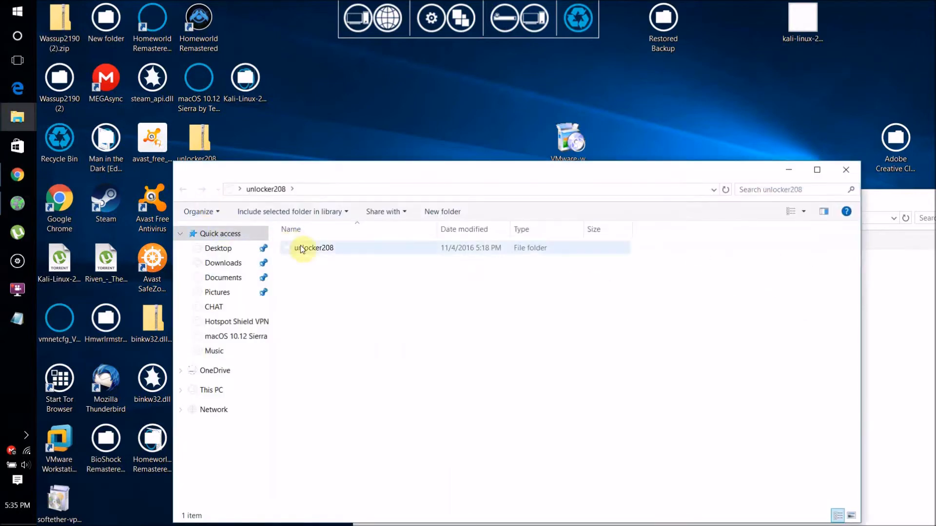
pyautogui.doubleClick(313, 248)
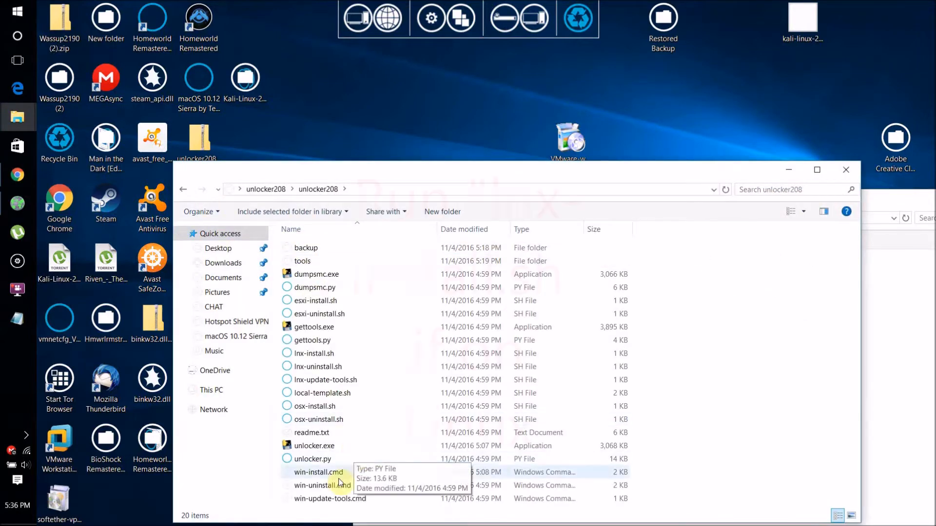
pyautogui.rightClick(318, 472)
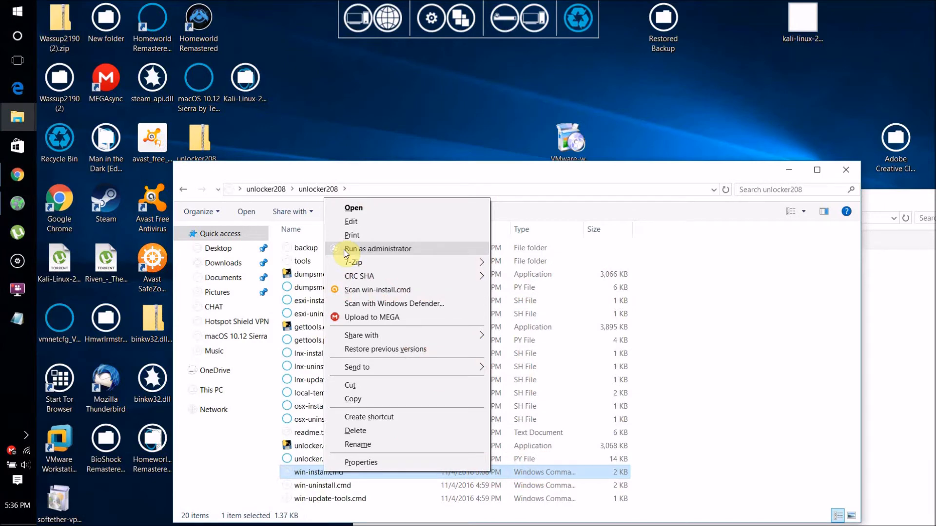
pyautogui.moveTo(856, 175)
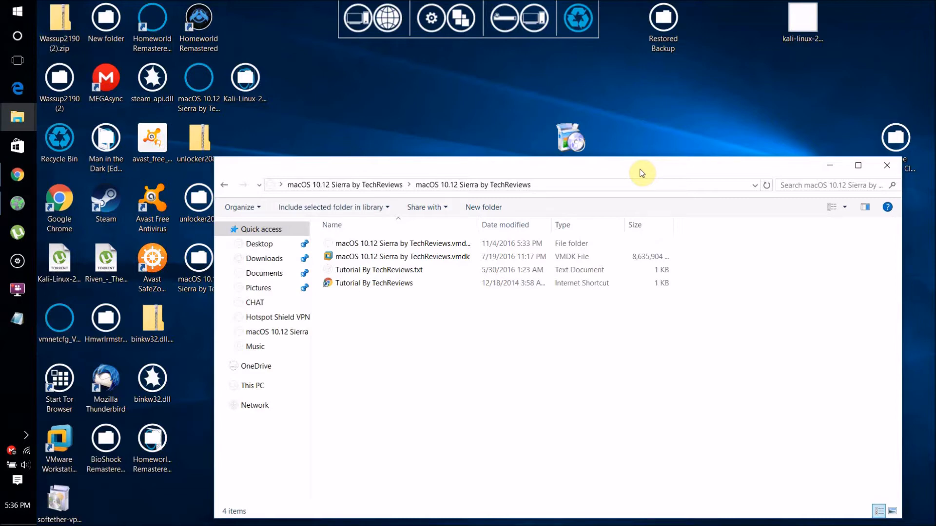
# Step: Select the 8.23 GB macOS 10.12 Sierra by TechReviews.vmdk file
pyautogui.click(401, 256)
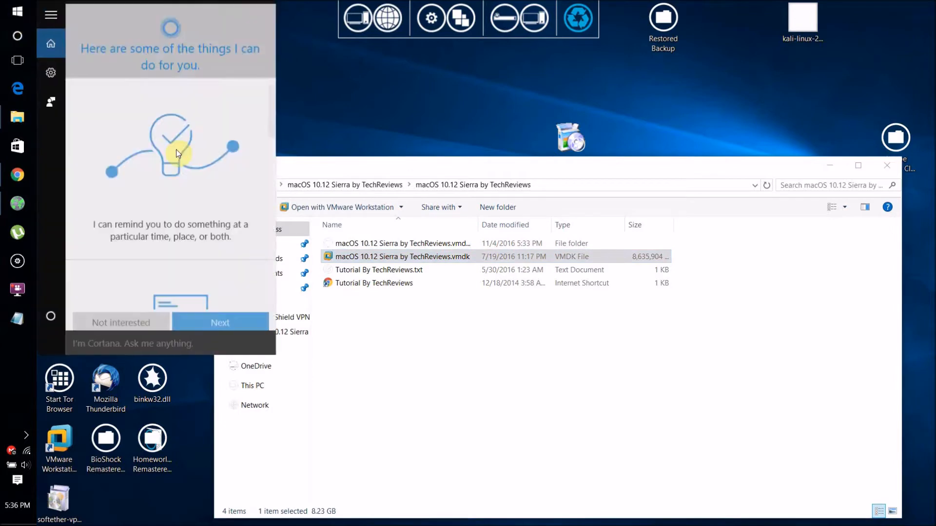
pyautogui.write('m')
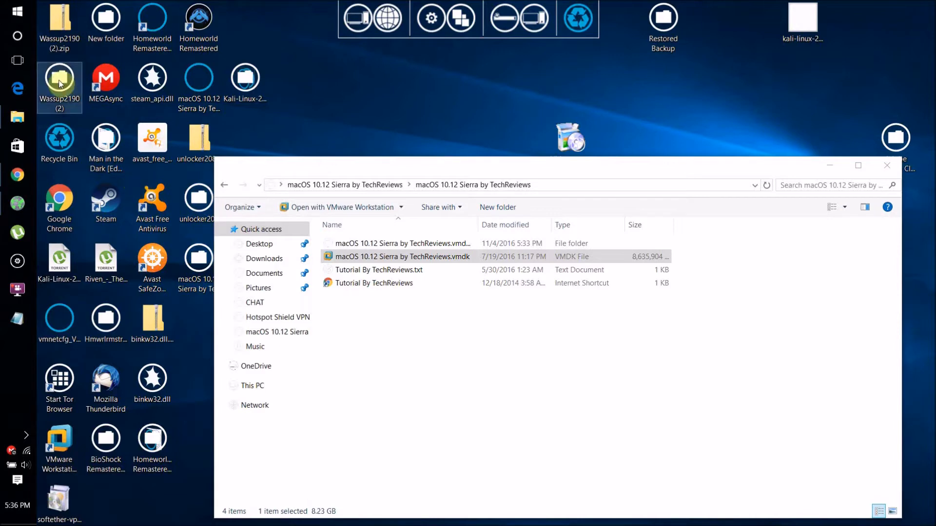
# Step: Start a new typical VM, OS installed later, guest Apple Mac OS X version OS X 10.11
pyautogui.click(198, 115)
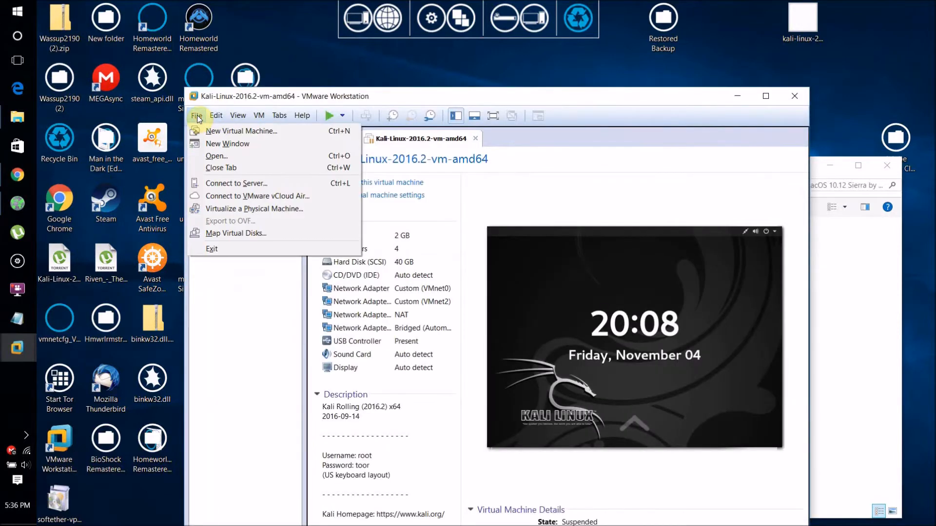
pyautogui.click(197, 115)
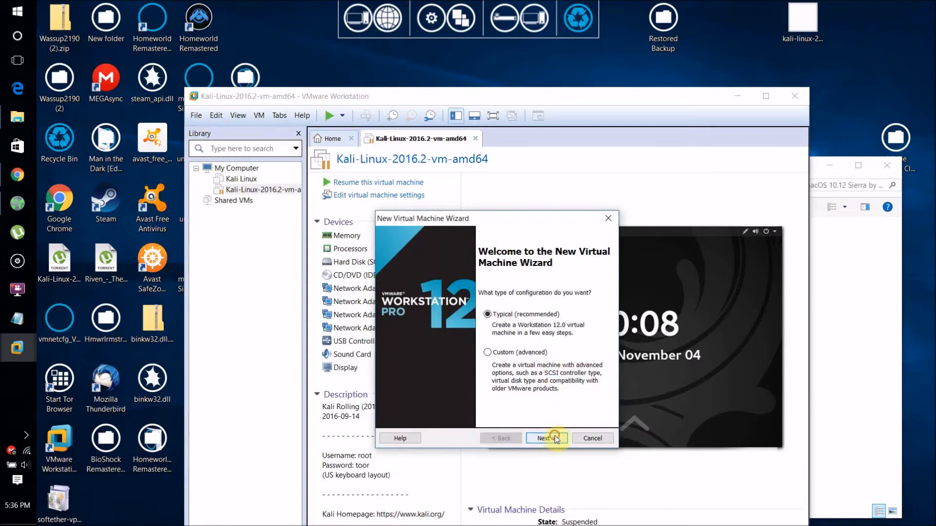
pyautogui.click(544, 437)
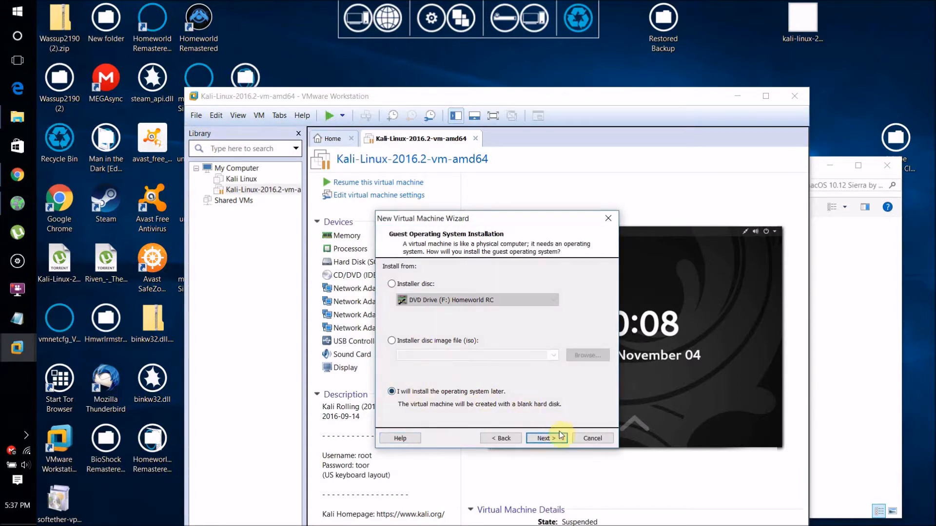
pyautogui.click(544, 438)
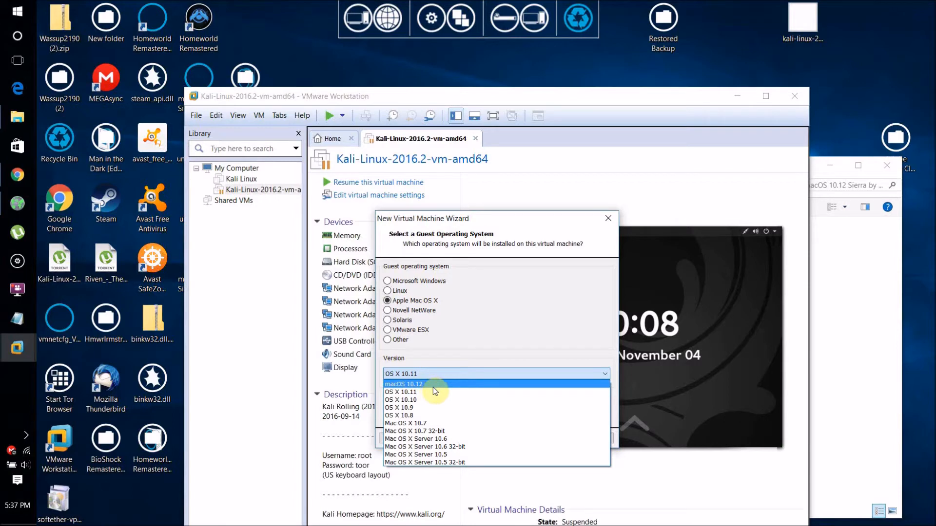
pyautogui.moveTo(436, 392)
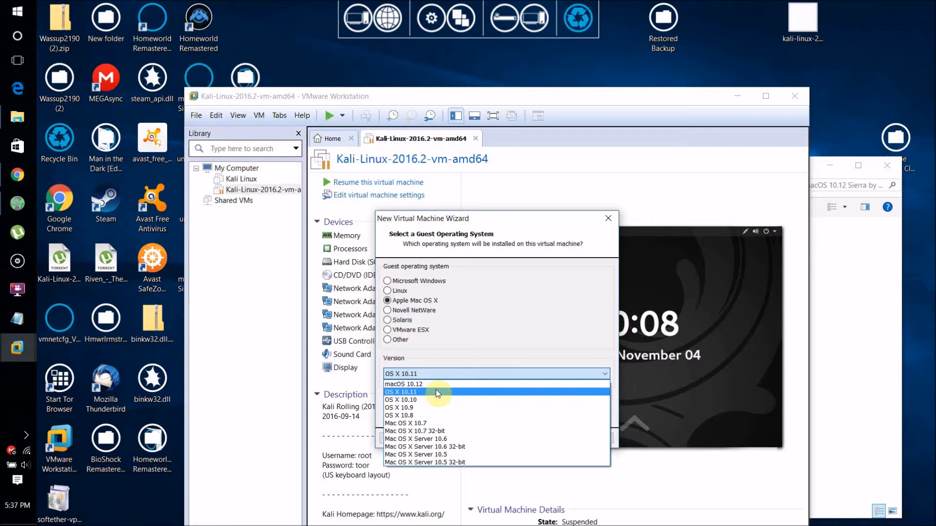
pyautogui.click(401, 392)
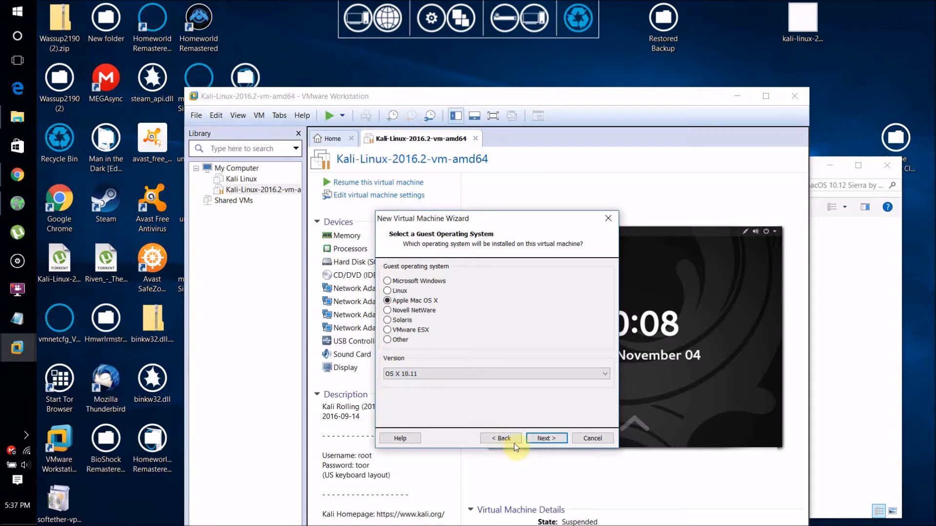
# Step: Name the virtual machine 'Mac OS X Sierra', keeping the default location folder
pyautogui.click(545, 438)
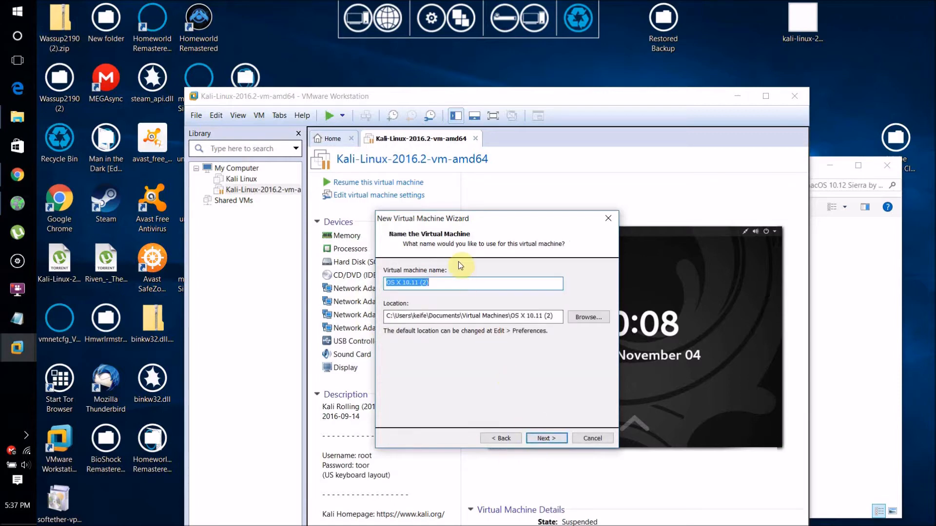
pyautogui.write('Mac')
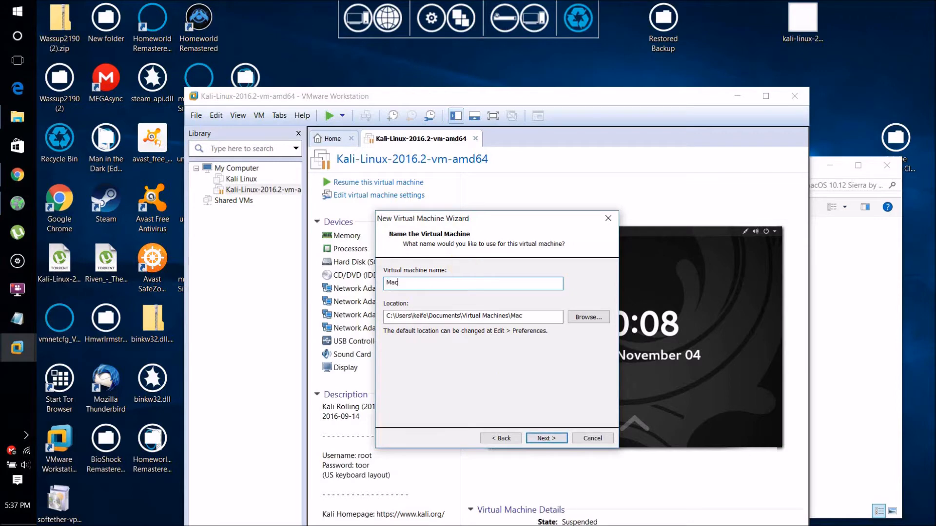
pyautogui.write('OS')
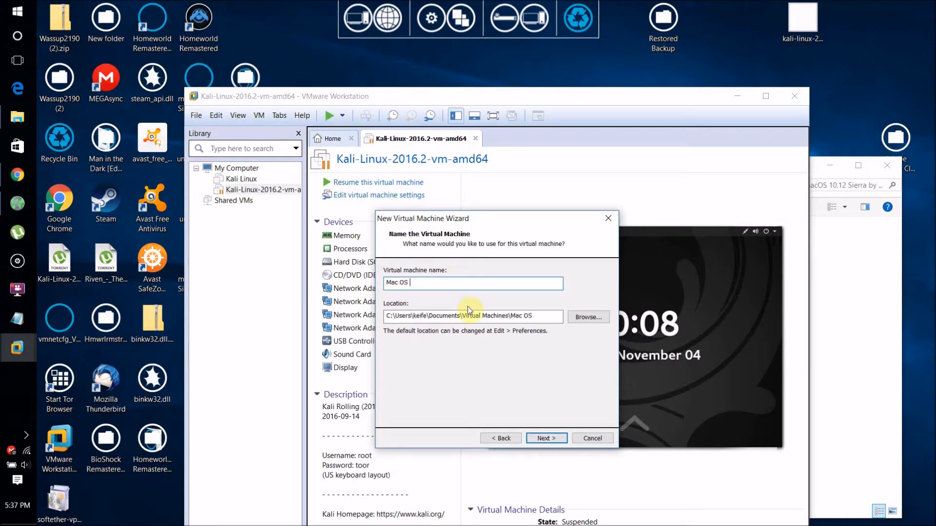
pyautogui.write('X SI')
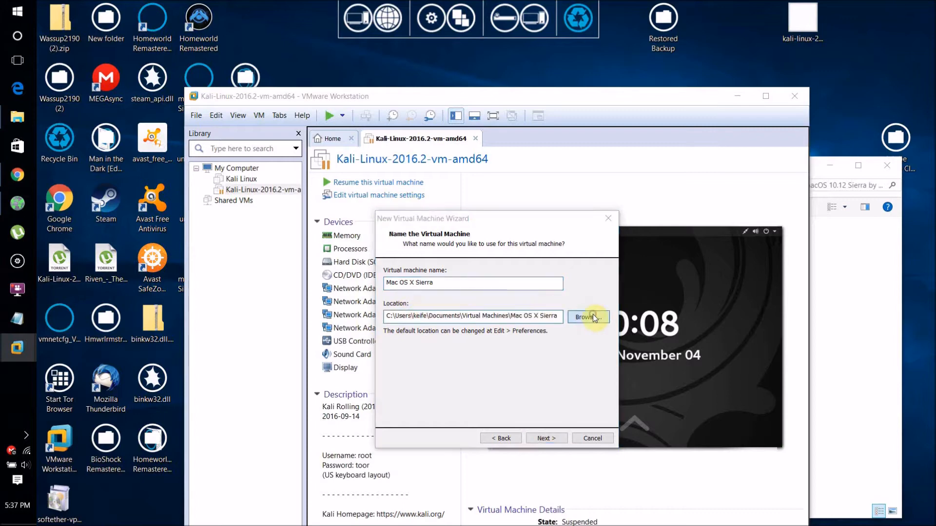
pyautogui.click(588, 316)
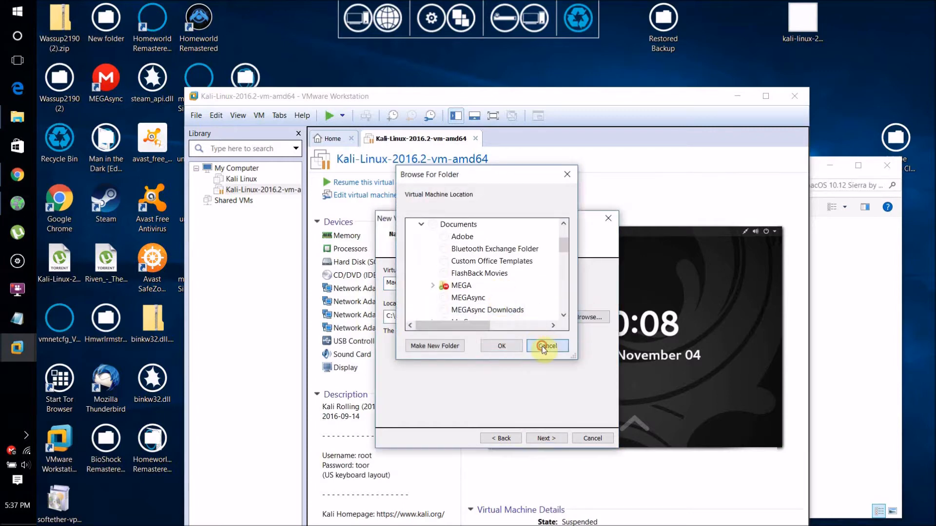
pyautogui.click(546, 346)
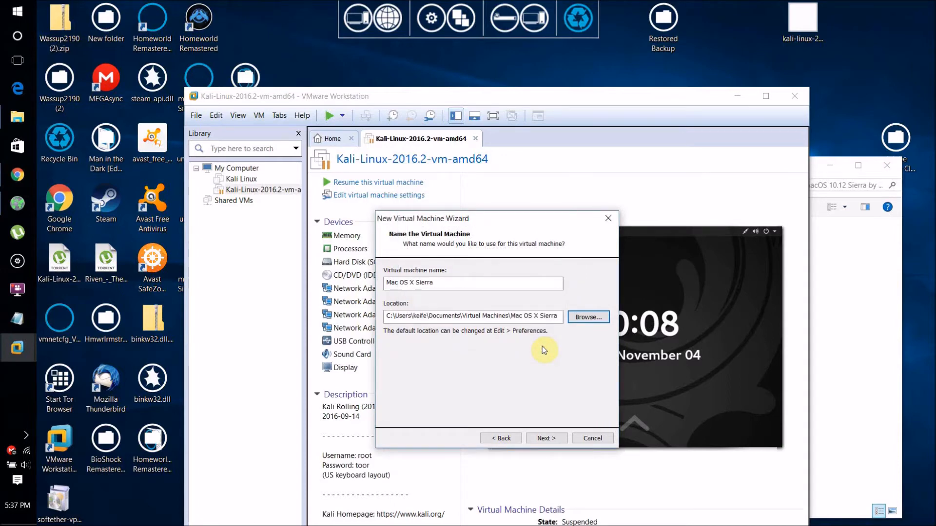
# Step: After the path-already-exists warning, change the location to a 'Mac OS X Sierra Full' folder
pyautogui.click(544, 438)
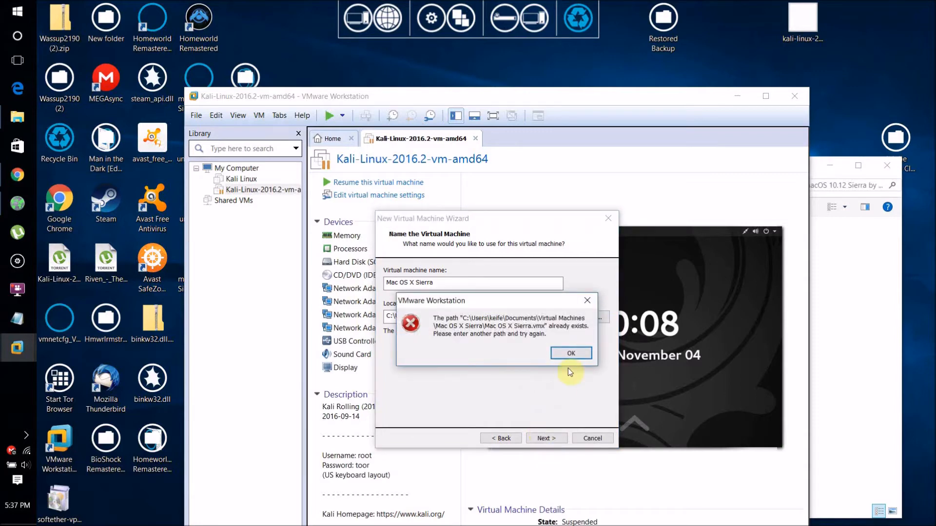
pyautogui.click(571, 353)
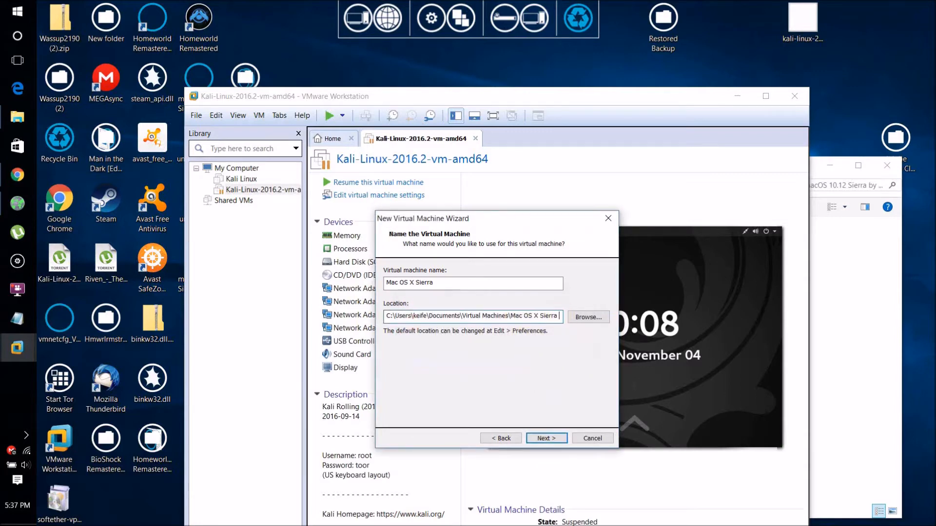
pyautogui.write('Full')
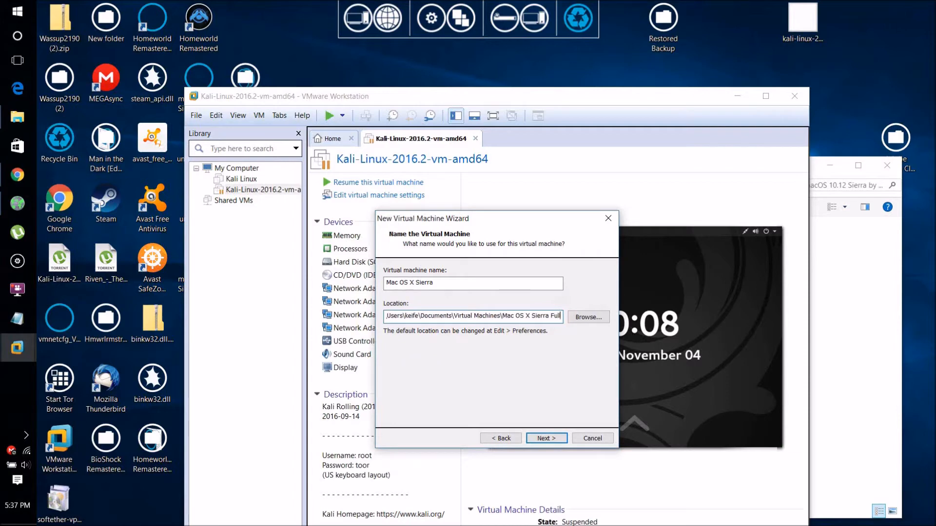
# Step: Set a 100 GB virtual disk stored as a single file and reach the creation summary
pyautogui.click(546, 438)
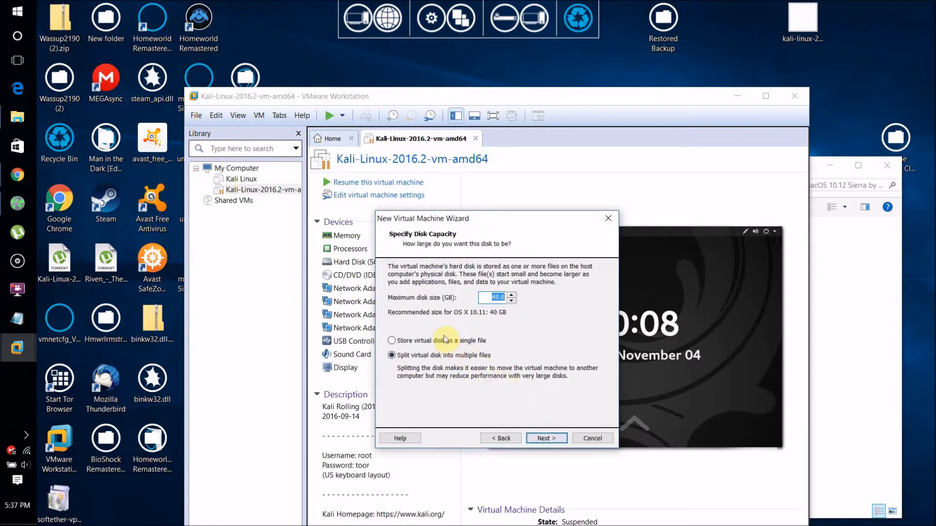
pyautogui.click(392, 341)
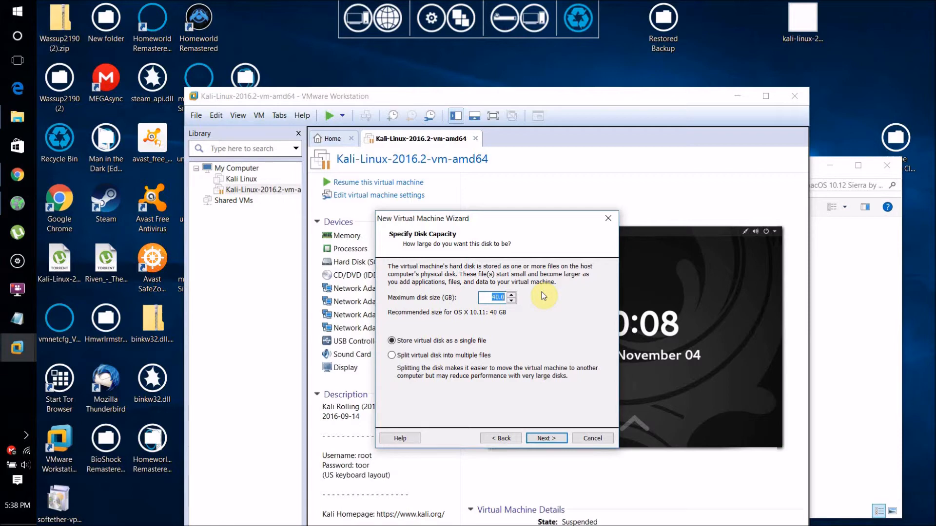
pyautogui.write('11')
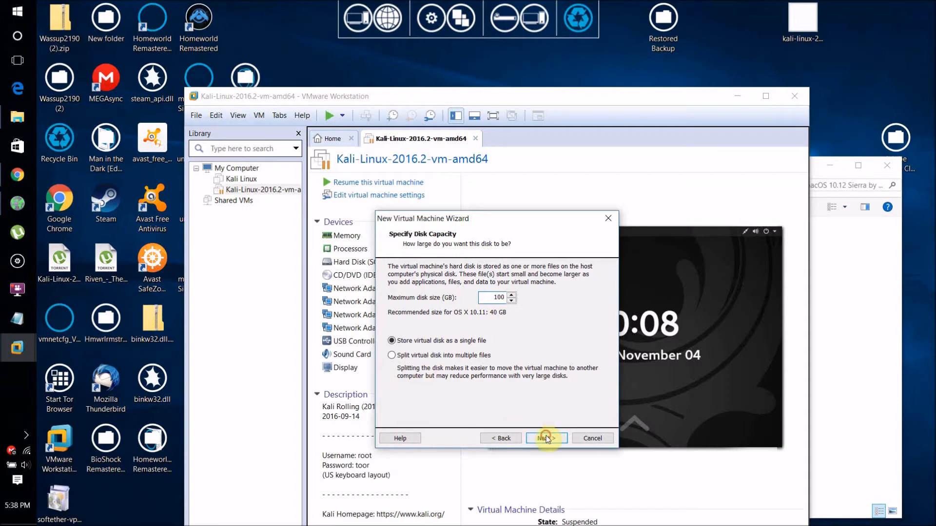
pyautogui.click(546, 437)
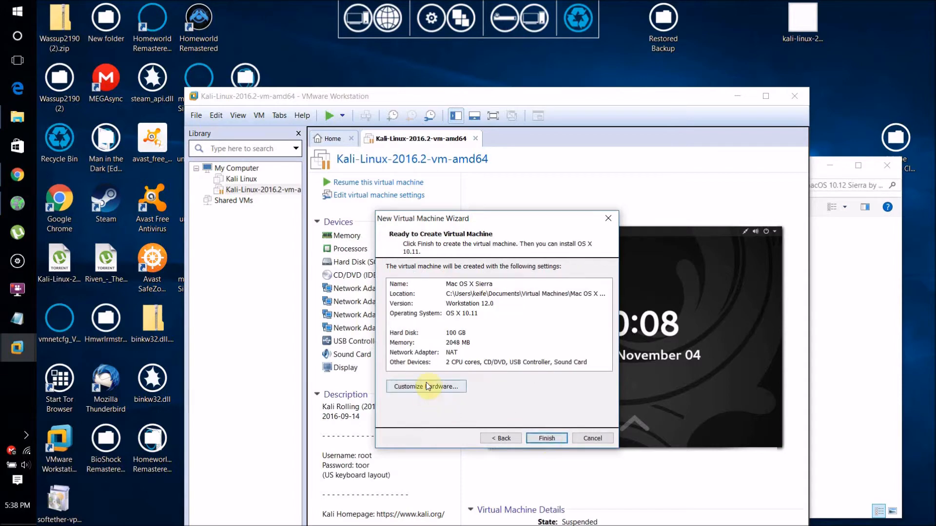
# Step: In Customize Hardware, give the machine 4096 MB of memory
pyautogui.click(426, 386)
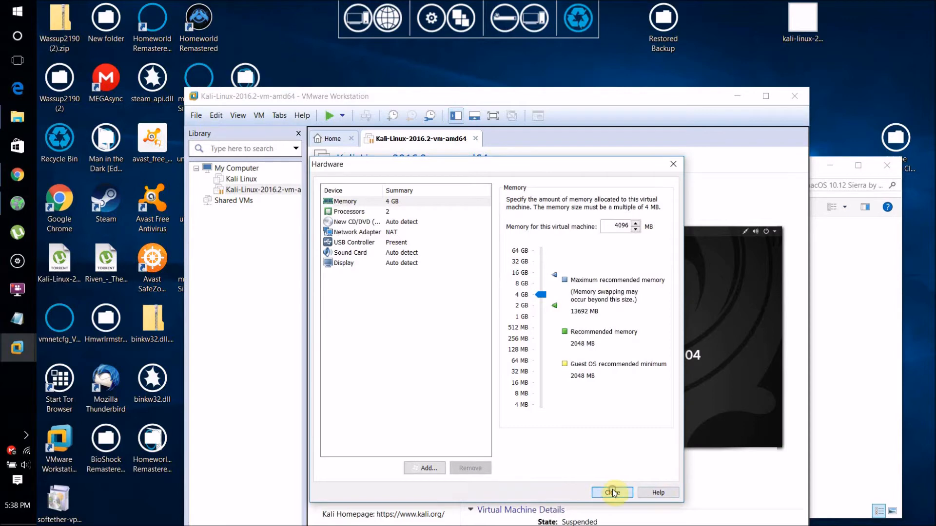
pyautogui.click(612, 492)
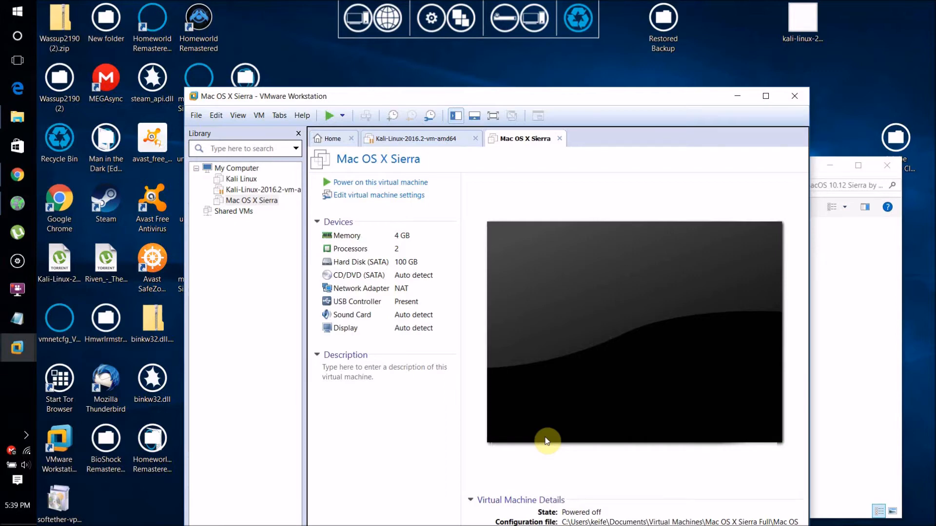
pyautogui.moveTo(400, 199)
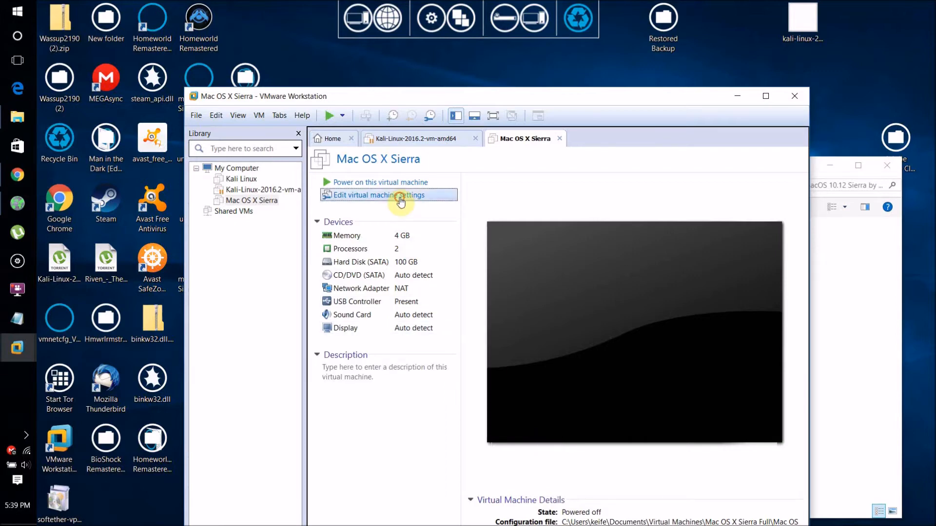
# Step: In the VM settings, add a SATA hard disk that uses an existing virtual disk
pyautogui.click(373, 195)
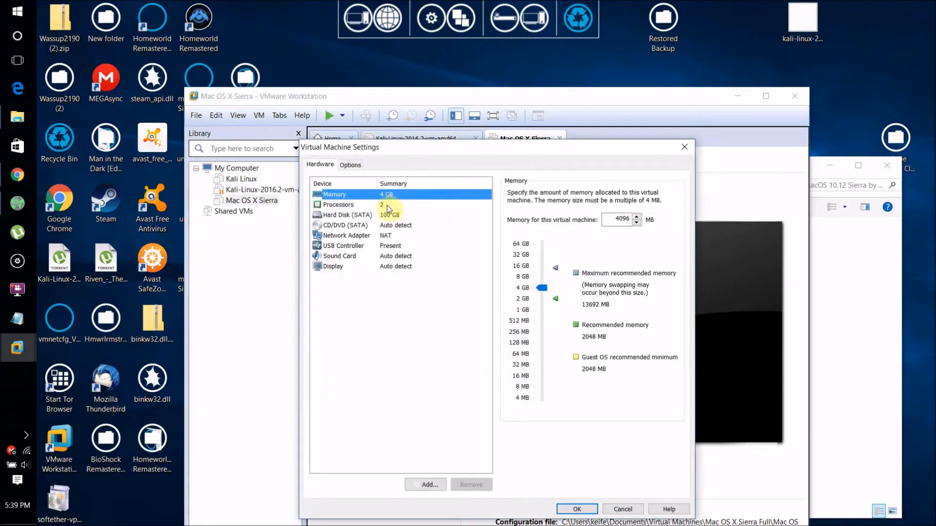
pyautogui.click(345, 214)
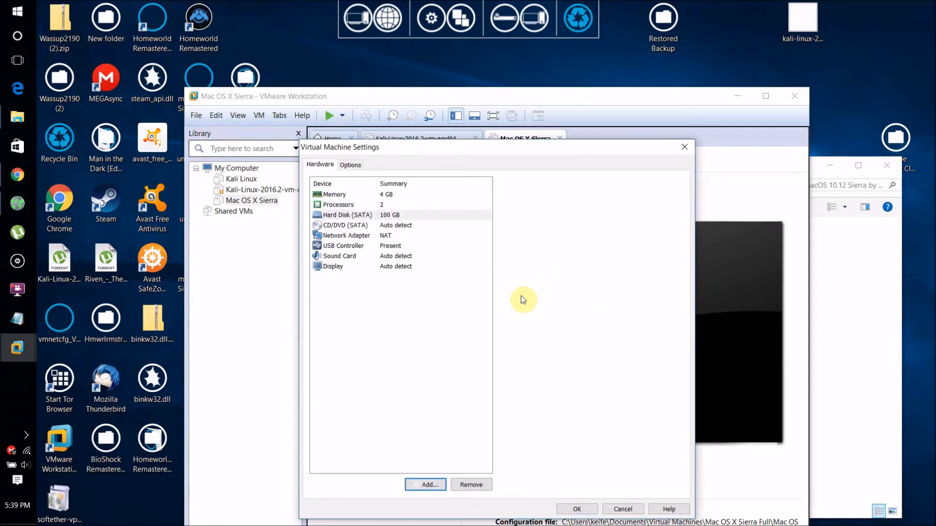
pyautogui.click(425, 484)
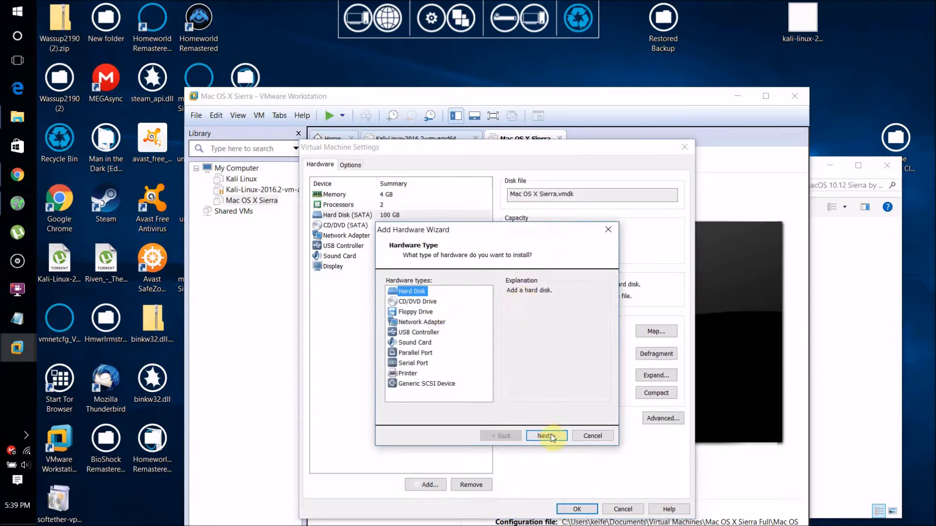
pyautogui.moveTo(451, 443)
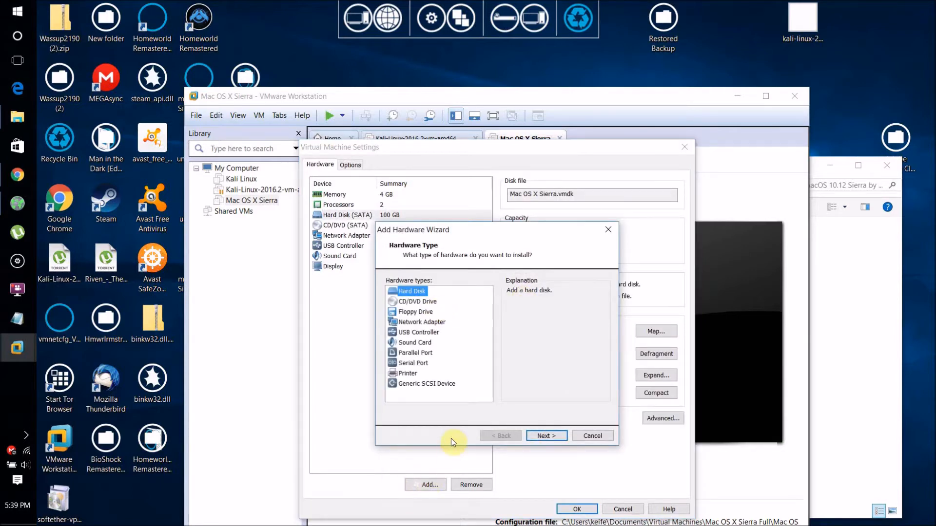
pyautogui.click(544, 436)
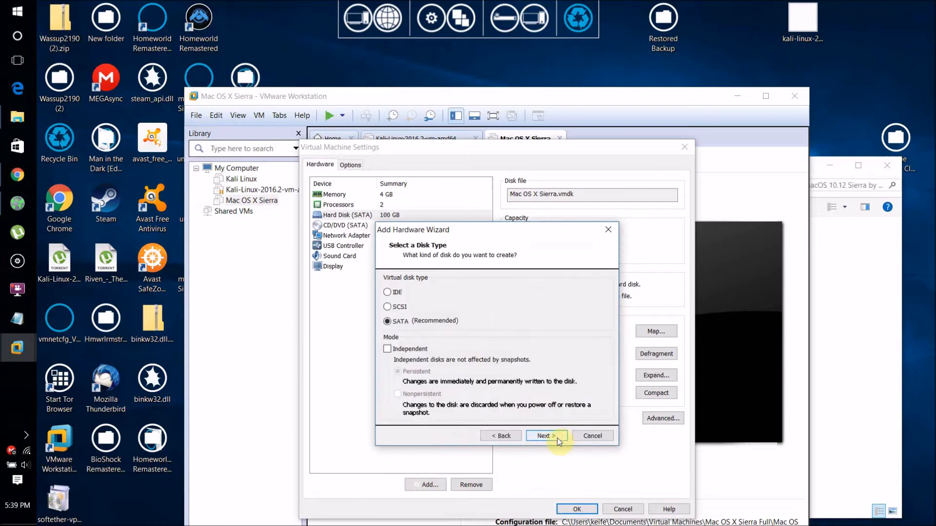
pyautogui.click(545, 436)
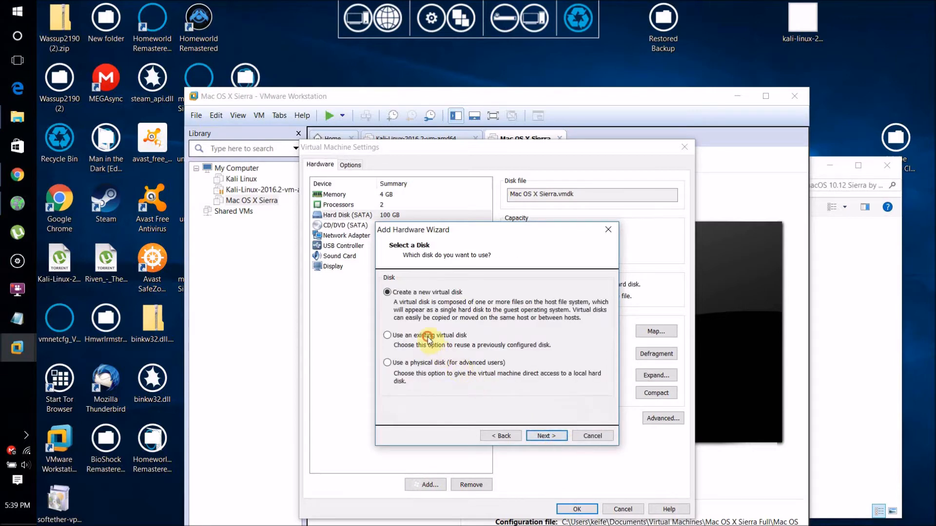
pyautogui.click(544, 435)
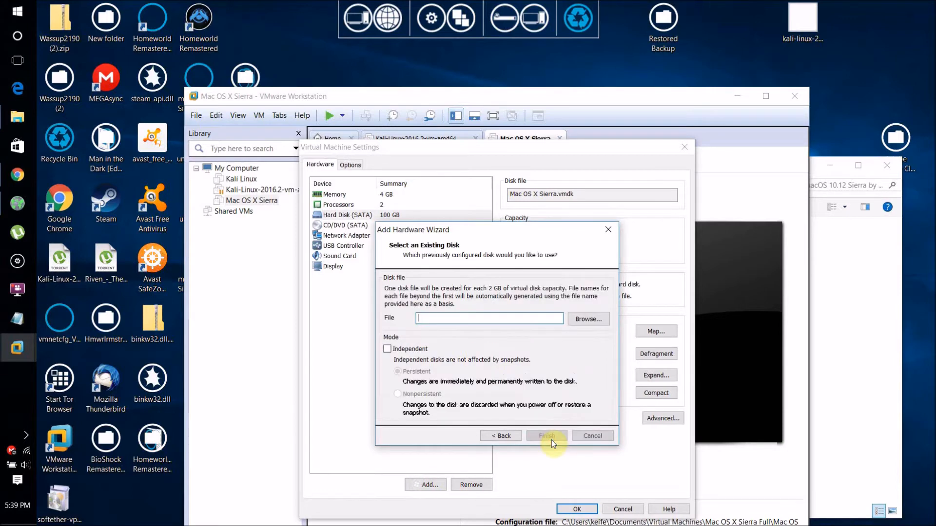
# Step: Browse to Desktop > macOS 10.12 Sierra by TechReviews and pick its .vmdk disk file
pyautogui.click(587, 319)
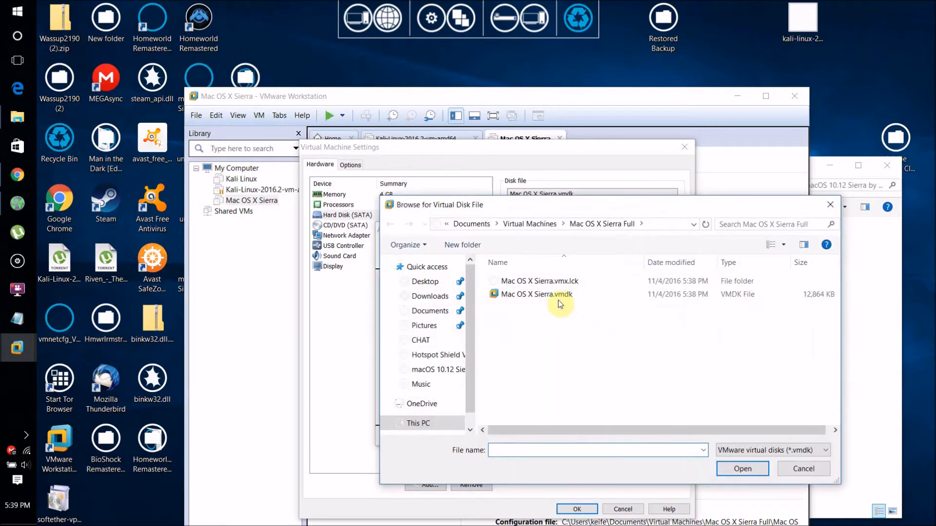
pyautogui.click(537, 294)
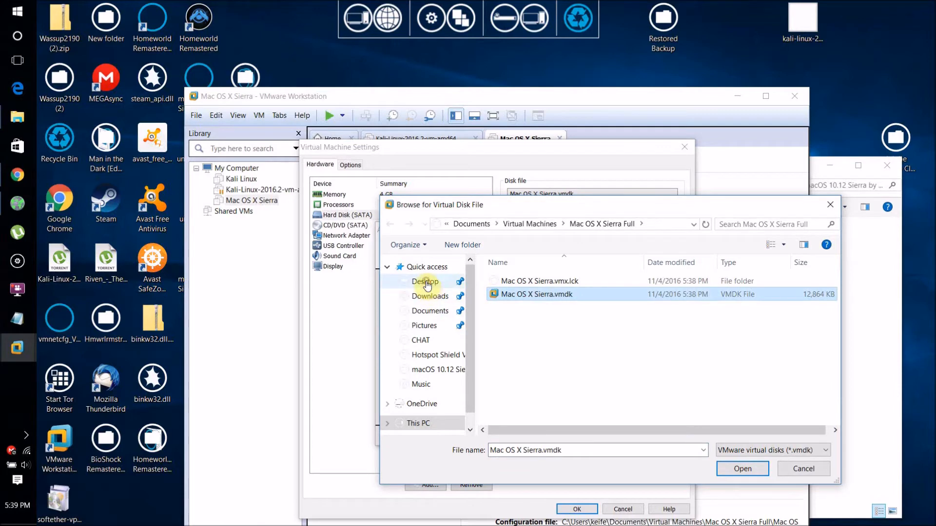
pyautogui.click(425, 280)
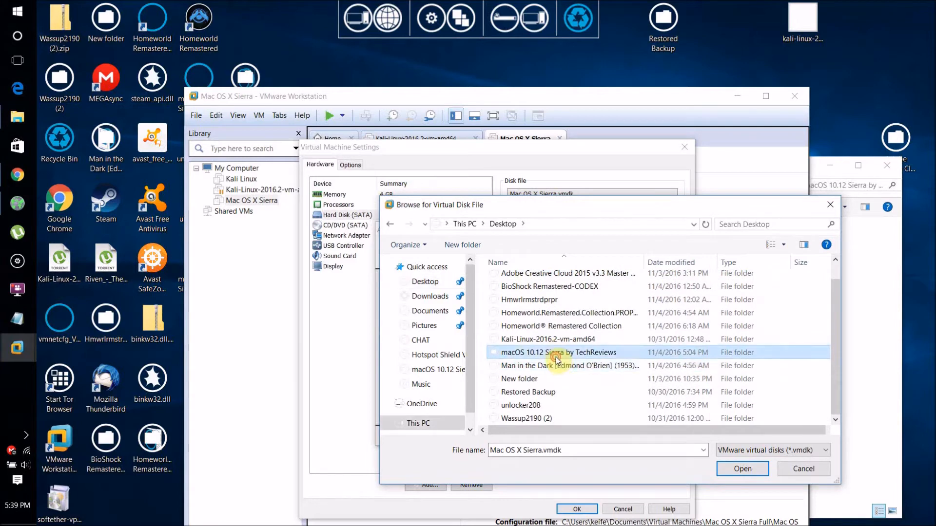
pyautogui.doubleClick(558, 352)
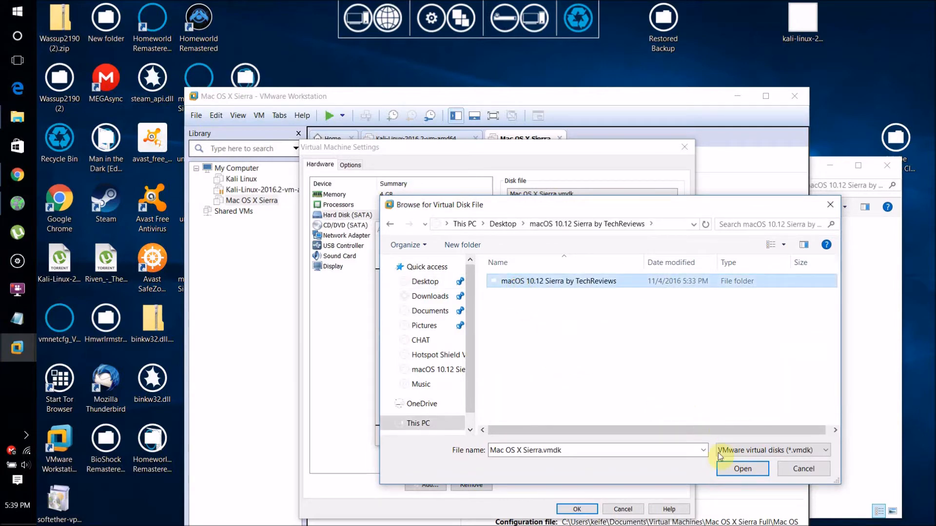
pyautogui.doubleClick(560, 281)
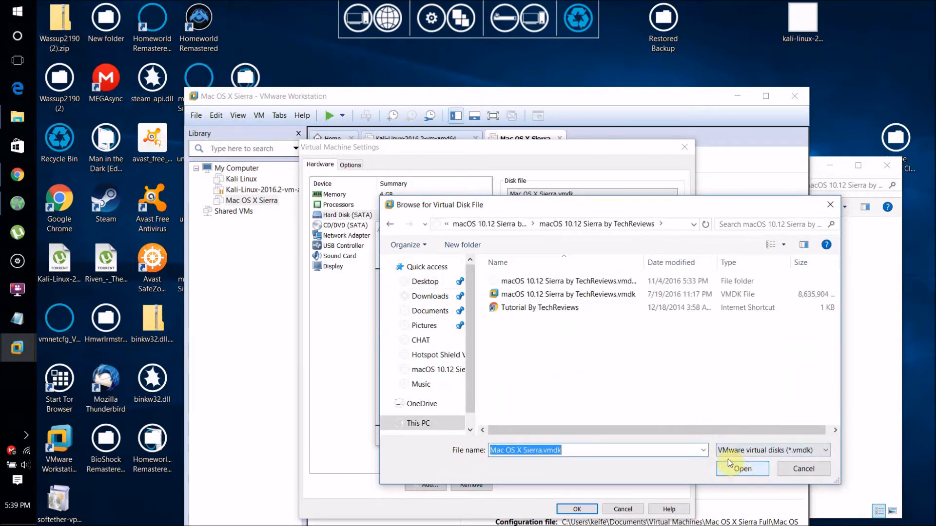
pyautogui.click(567, 293)
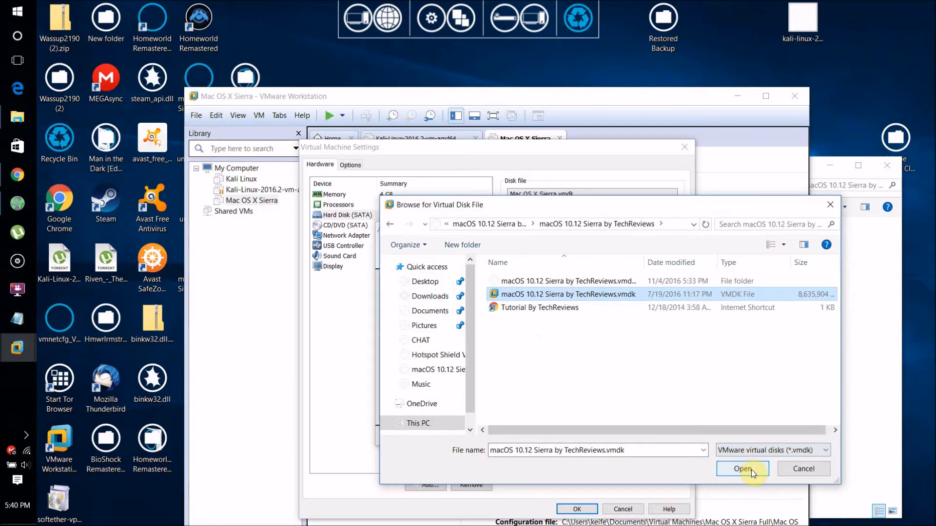
# Step: Confirm the TechReviews disk and save settings, adding a second 79 GB SATA hard disk
pyautogui.click(742, 469)
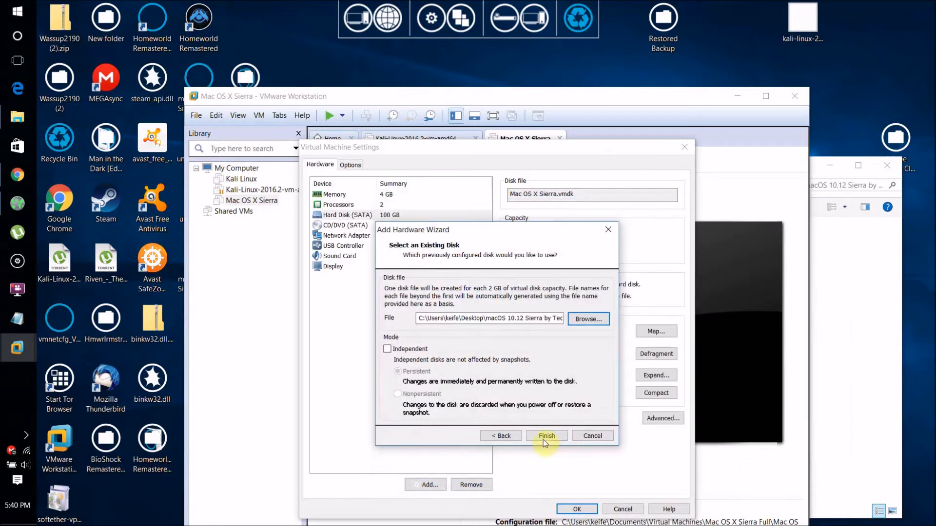
pyautogui.click(545, 435)
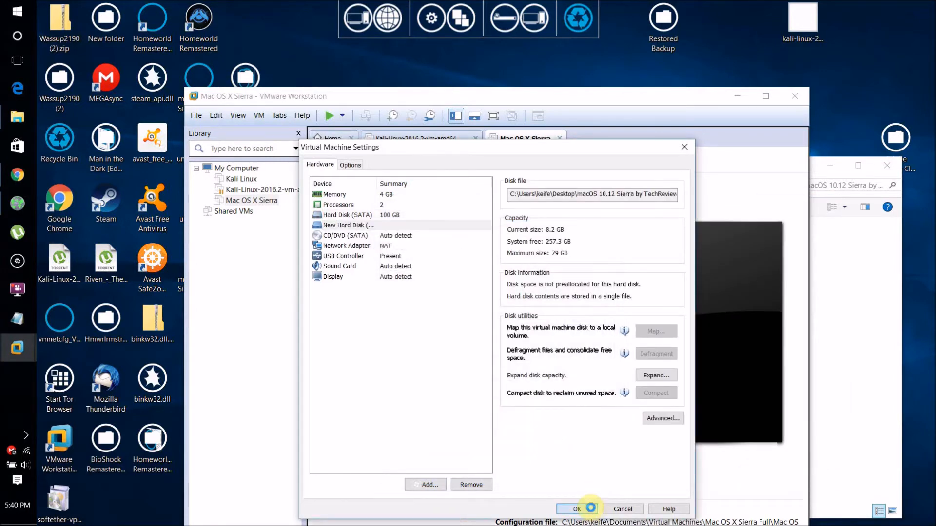
pyautogui.click(576, 509)
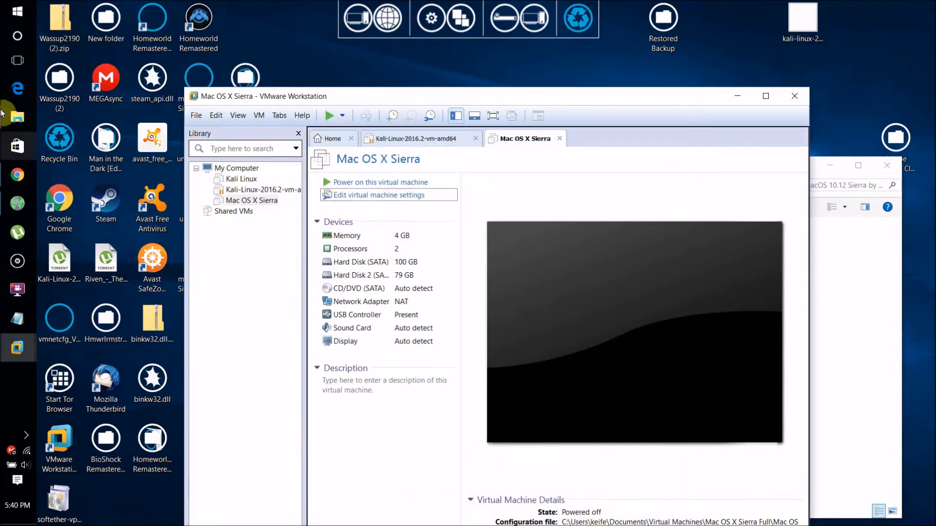
# Step: Search for 'virtua' and bring up the Virtual Machines folder in File Explorer
pyautogui.click(17, 36)
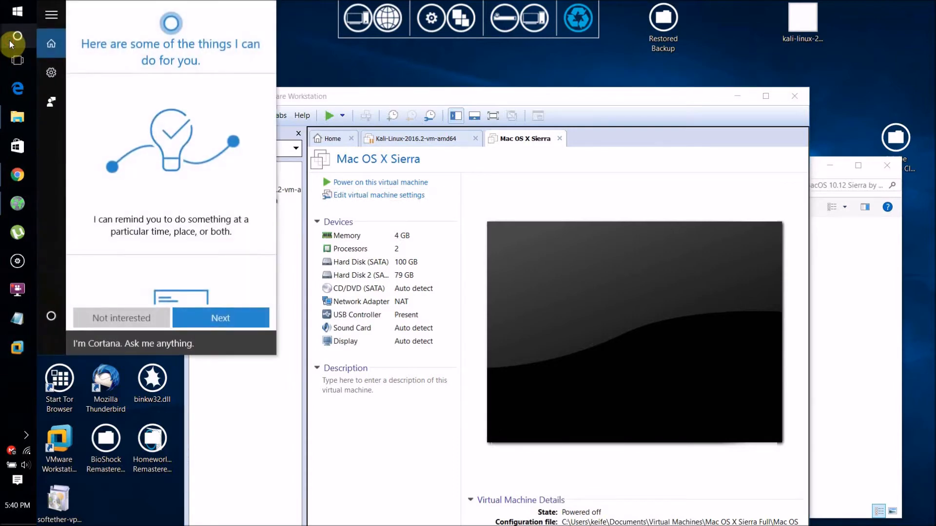
pyautogui.click(135, 343)
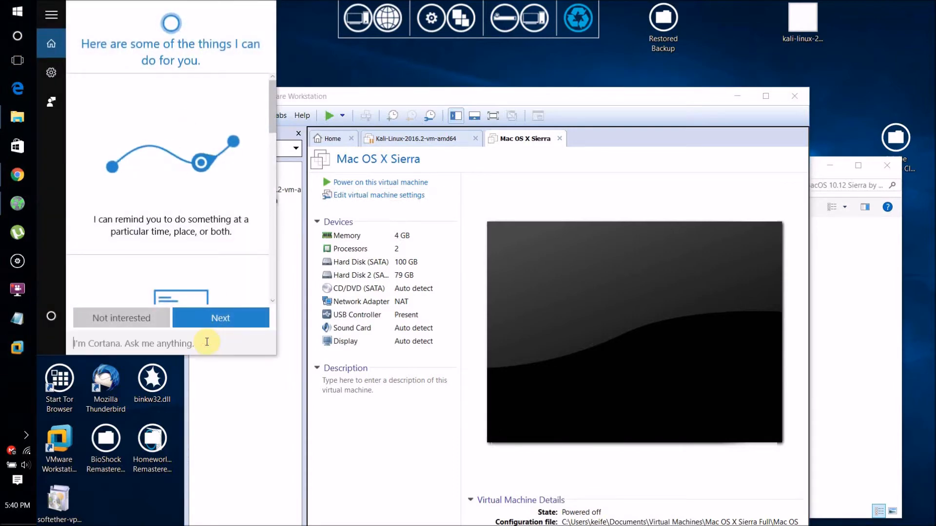
pyautogui.write('virtua')
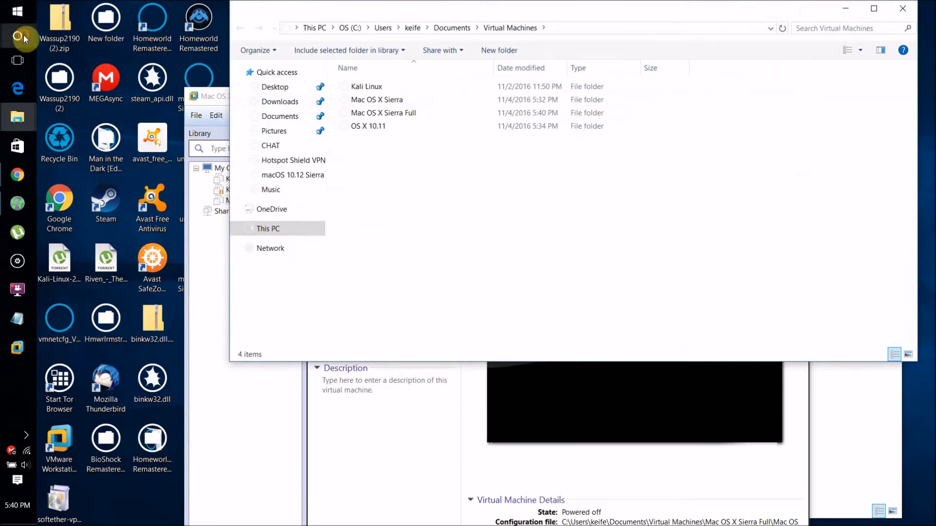
pyautogui.click(17, 37)
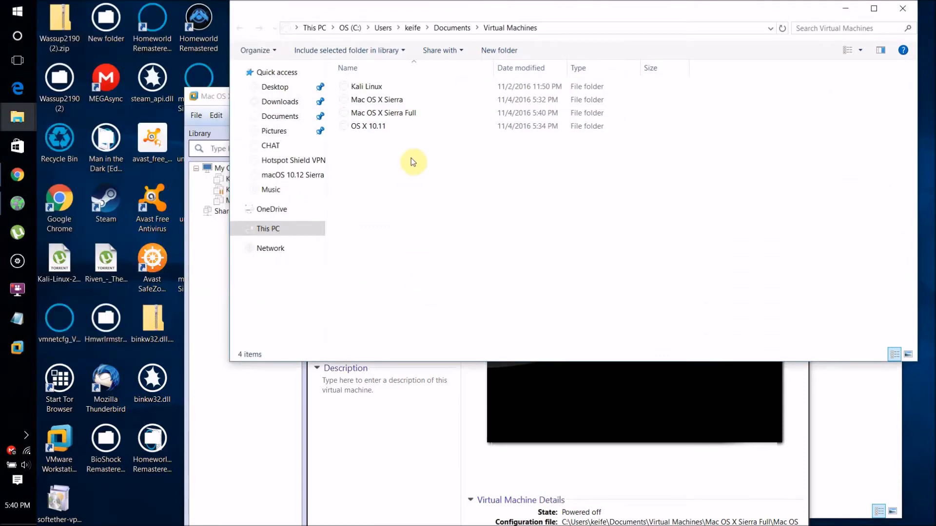
# Step: Enter the Mac OS X Sierra Full folder and show the options for Mac OS X Sierra.vmx
pyautogui.doubleClick(384, 113)
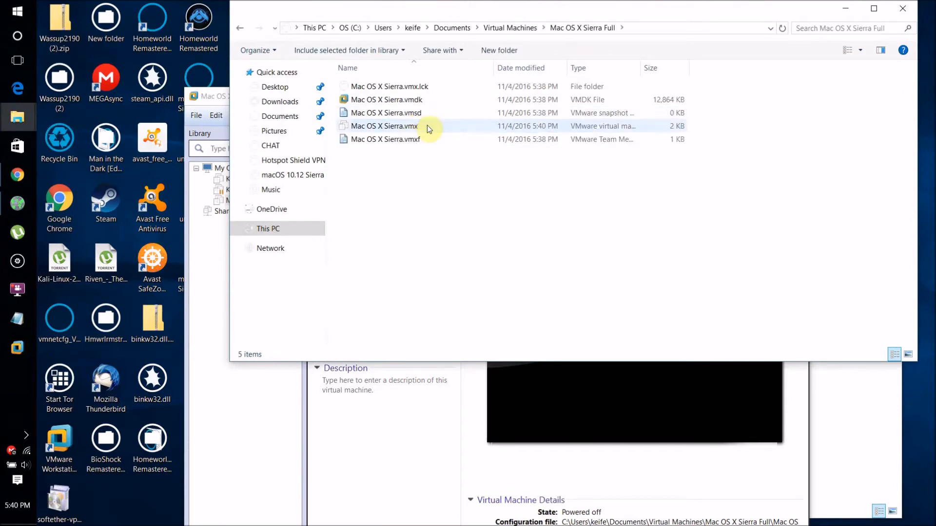
pyautogui.rightClick(436, 131)
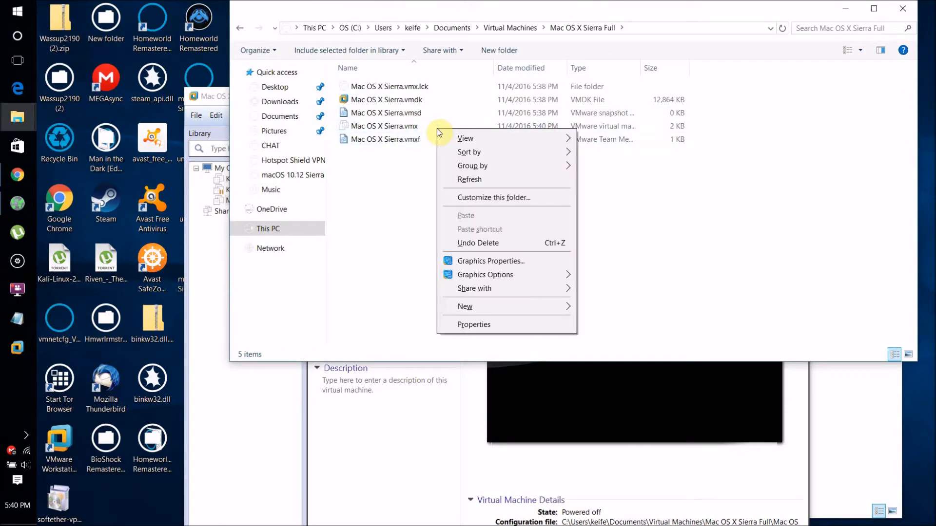
pyautogui.rightClick(385, 126)
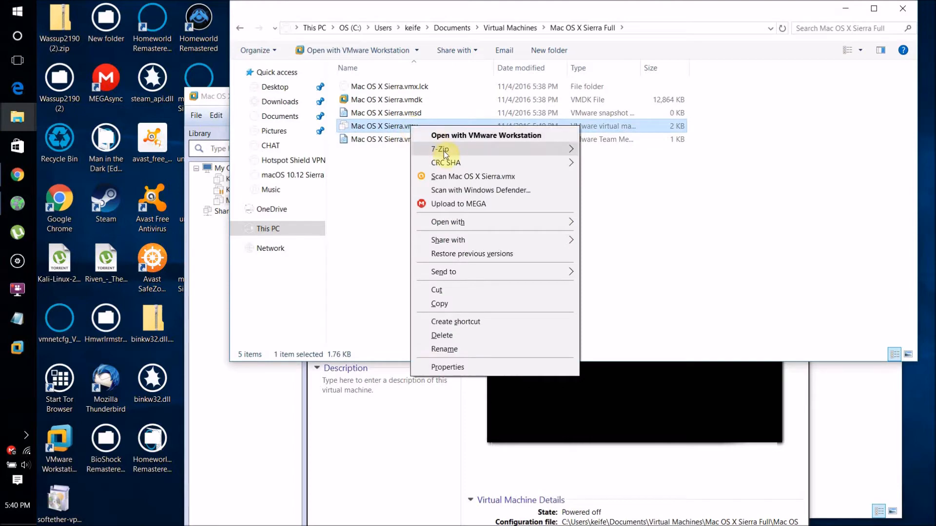
pyautogui.moveTo(456, 204)
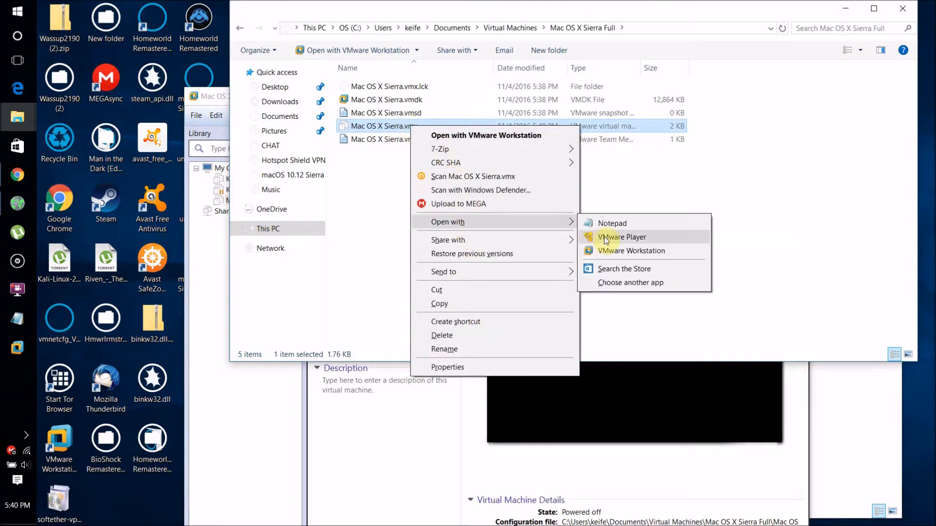
# Step: Append smc.version = "0" to the end of the .vmx in Notepad and return to VMware
pyautogui.click(613, 222)
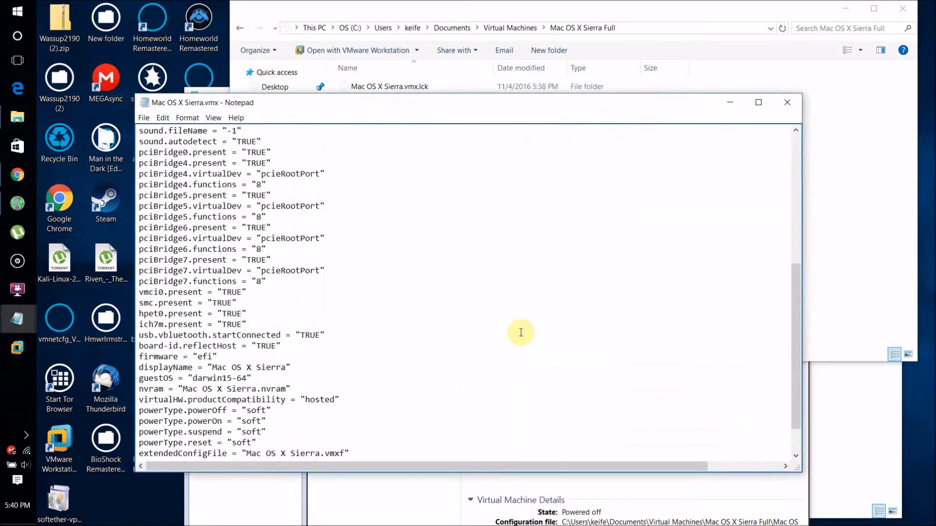
pyautogui.scroll(-3)
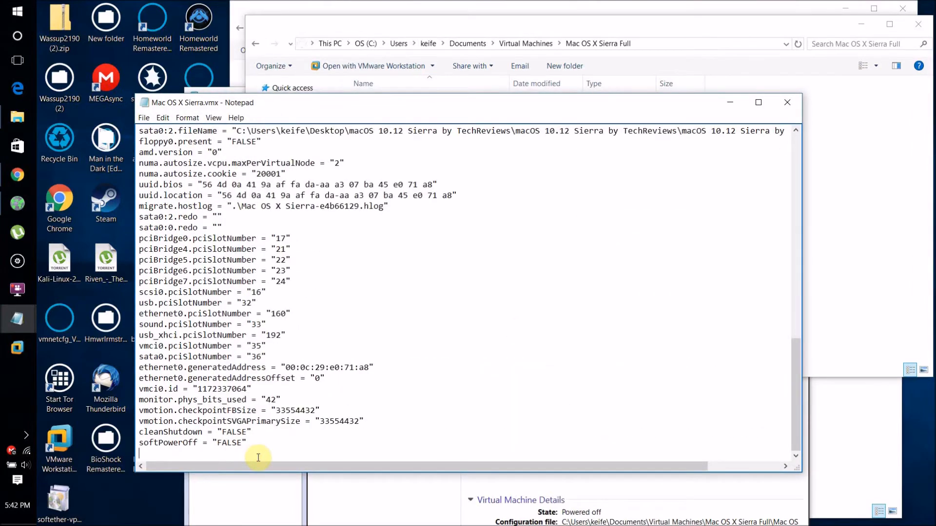
pyautogui.write('smc.')
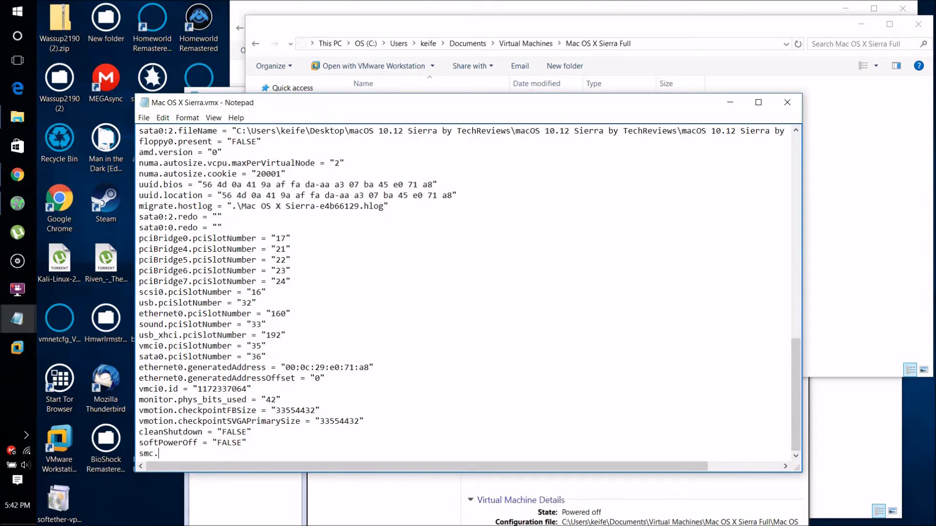
pyautogui.write('version = "')
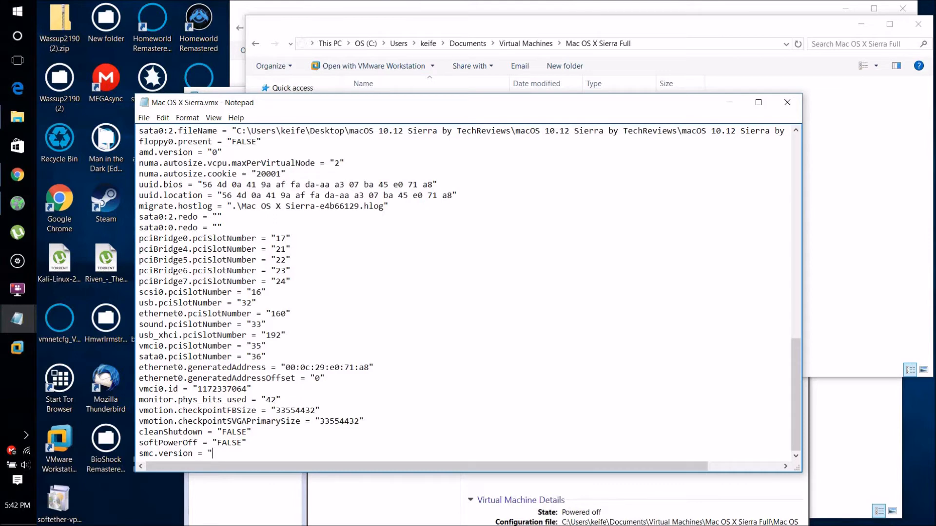
pyautogui.write('0"')
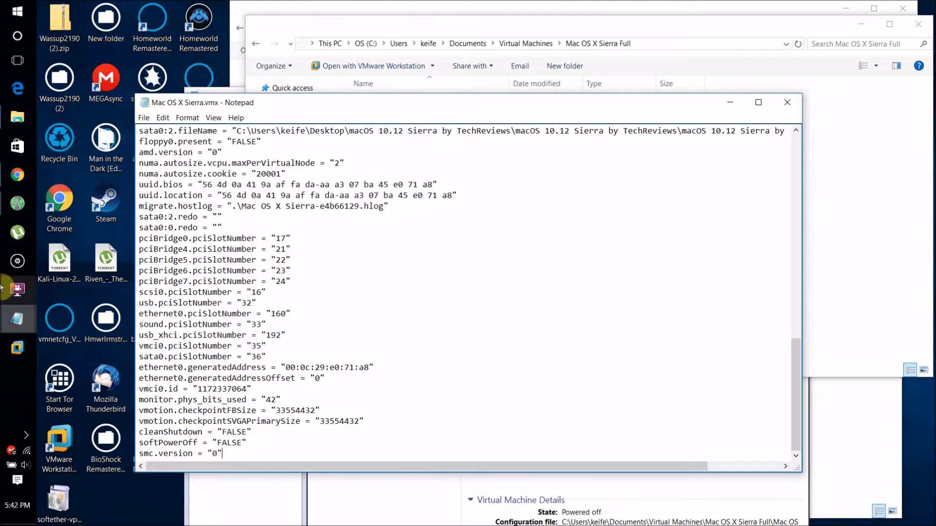
pyautogui.click(144, 118)
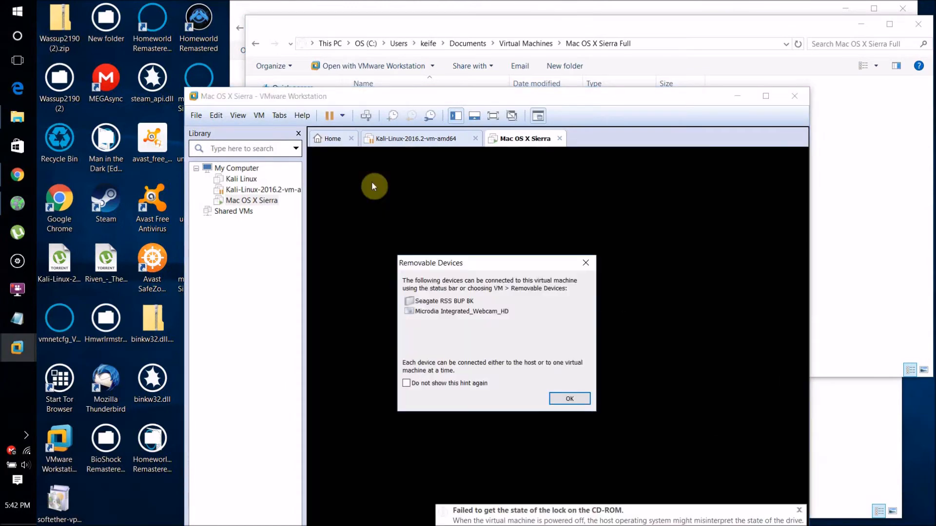
# Step: Dismiss the Removable Devices hint so the VM boots to the macOS Welcome screen
pyautogui.click(569, 399)
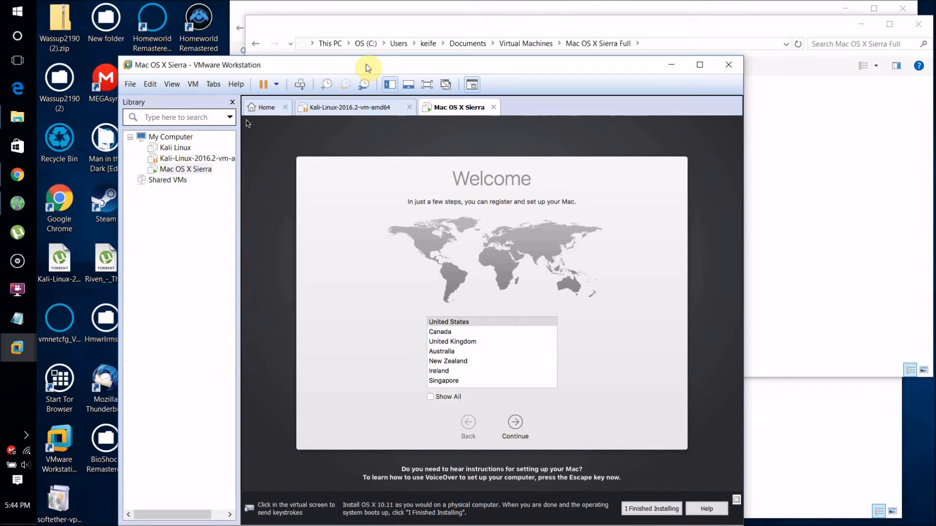
pyautogui.moveTo(18, 183)
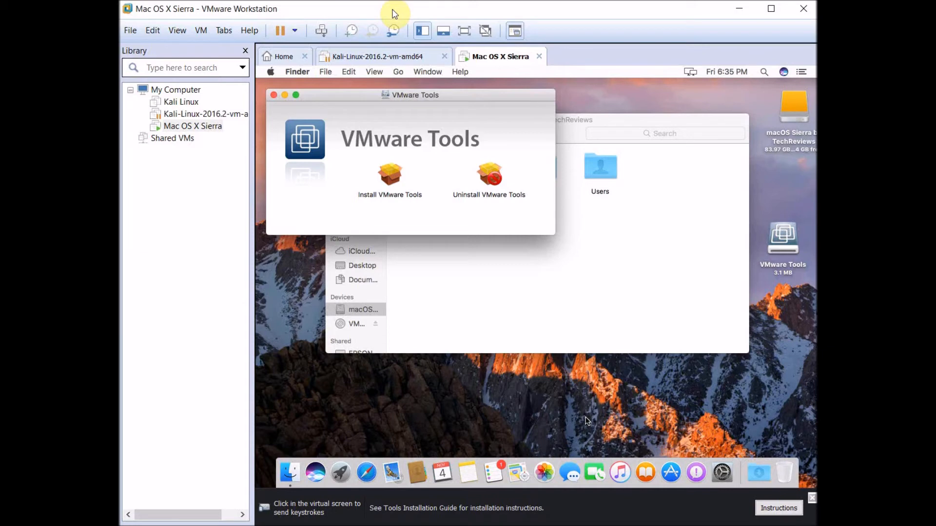
# Step: Use the VM menu to start Install VMware Tools and select the Mac OS X Sierra machine
pyautogui.click(201, 31)
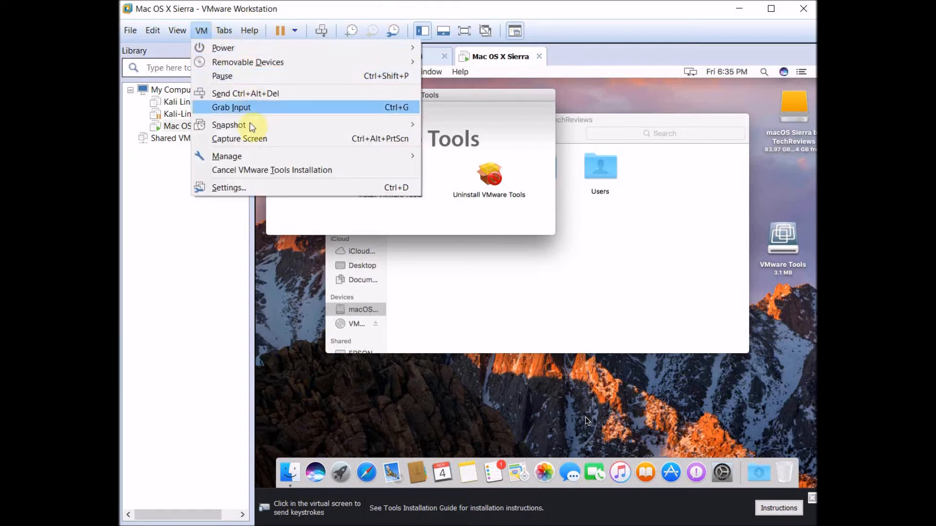
pyautogui.moveTo(273, 174)
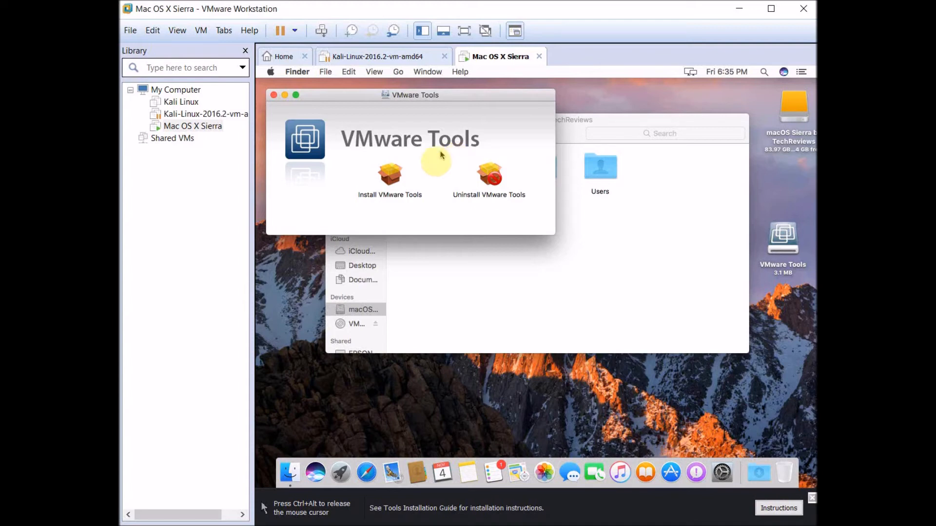
pyautogui.click(192, 126)
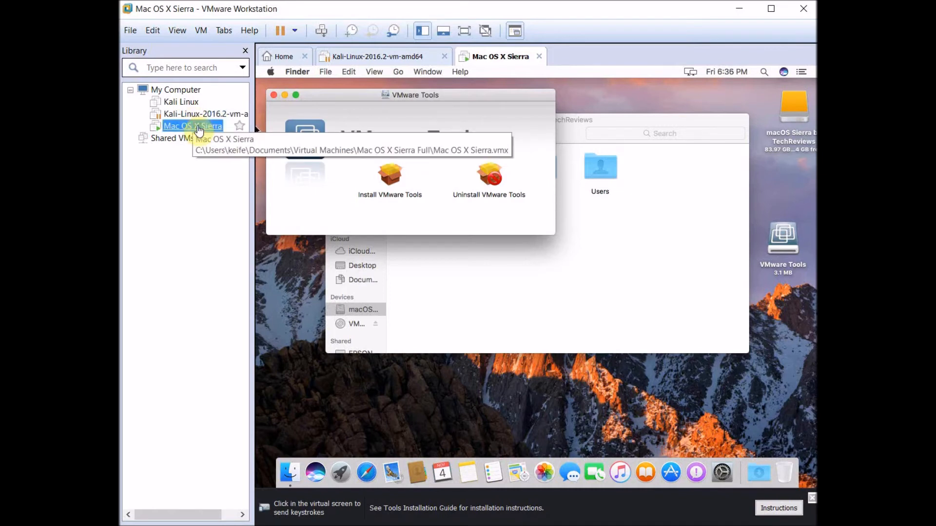
# Step: Open the VM's settings and review the 100 GB Hard Disk 2 advanced details, closing with OK
pyautogui.rightClick(192, 126)
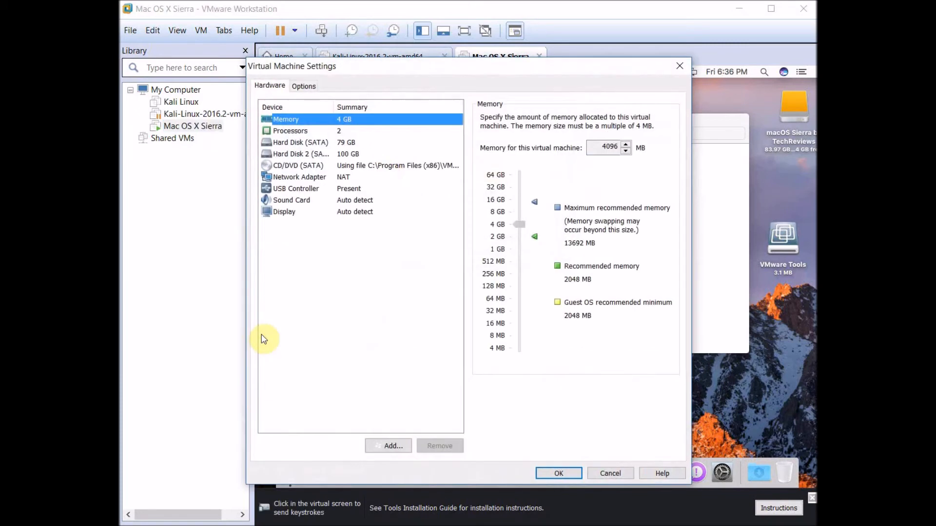
pyautogui.click(298, 154)
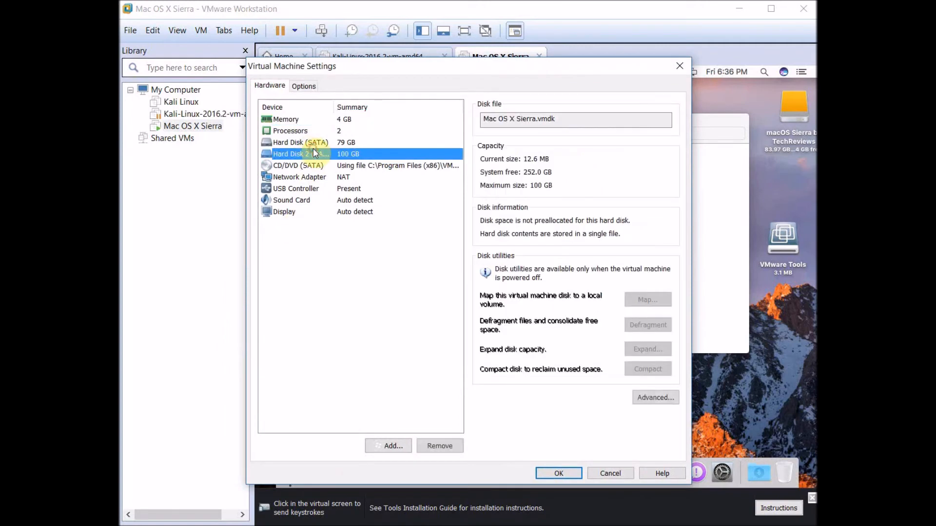
pyautogui.doubleClick(290, 154)
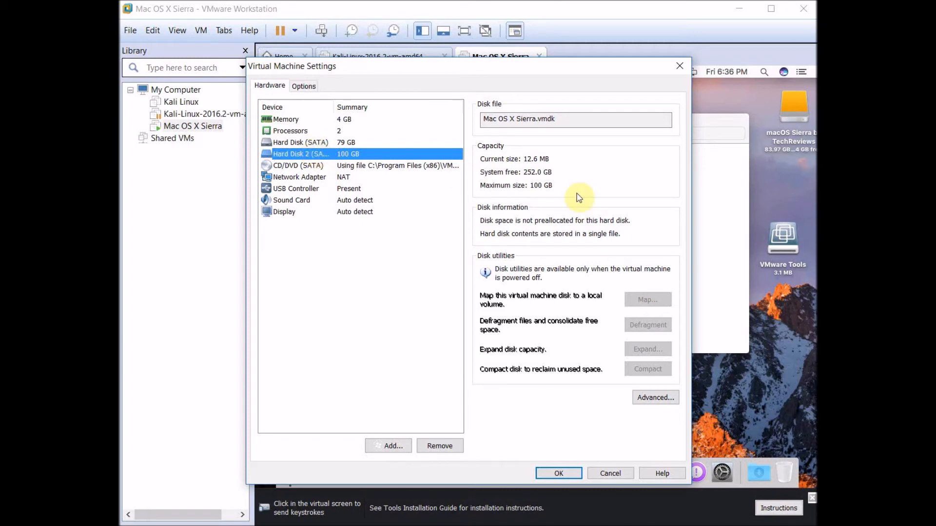
pyautogui.click(655, 397)
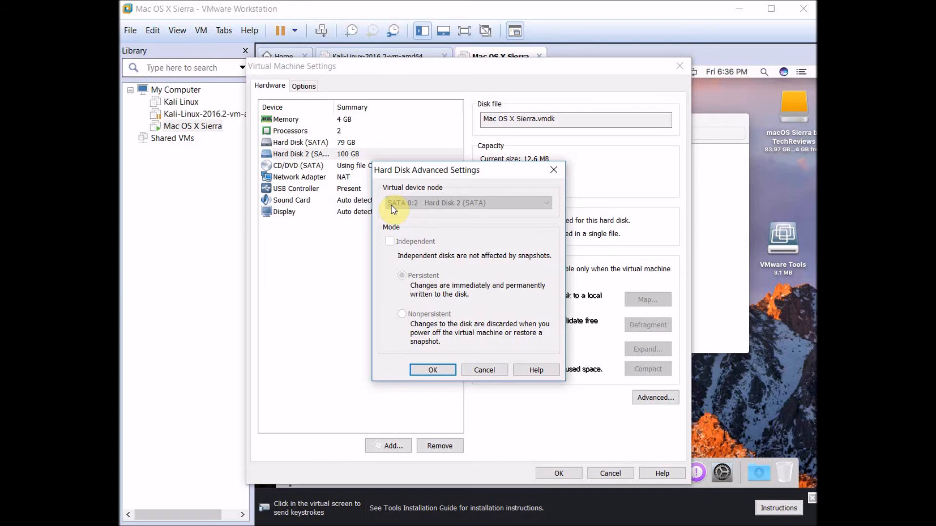
pyautogui.click(432, 370)
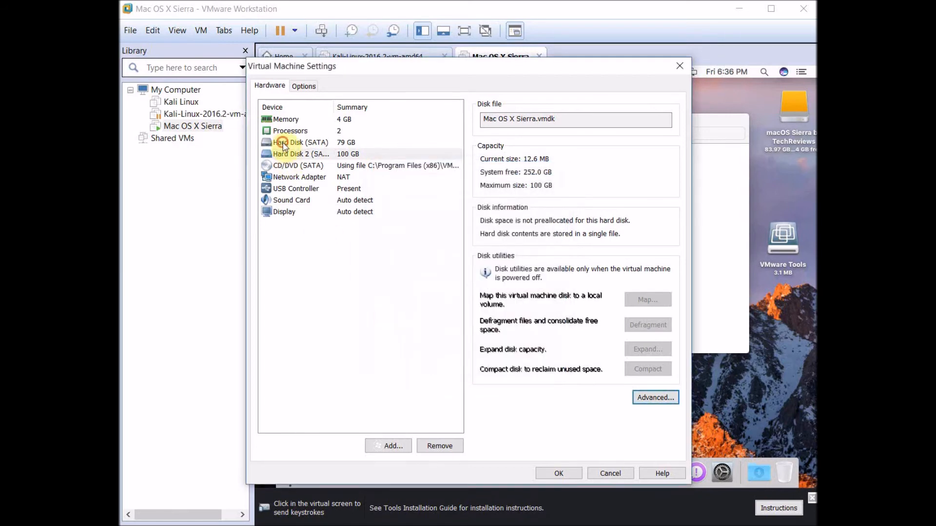
# Step: Check the advanced options of the 79 GB first disk and the second disk, then close them
pyautogui.click(300, 142)
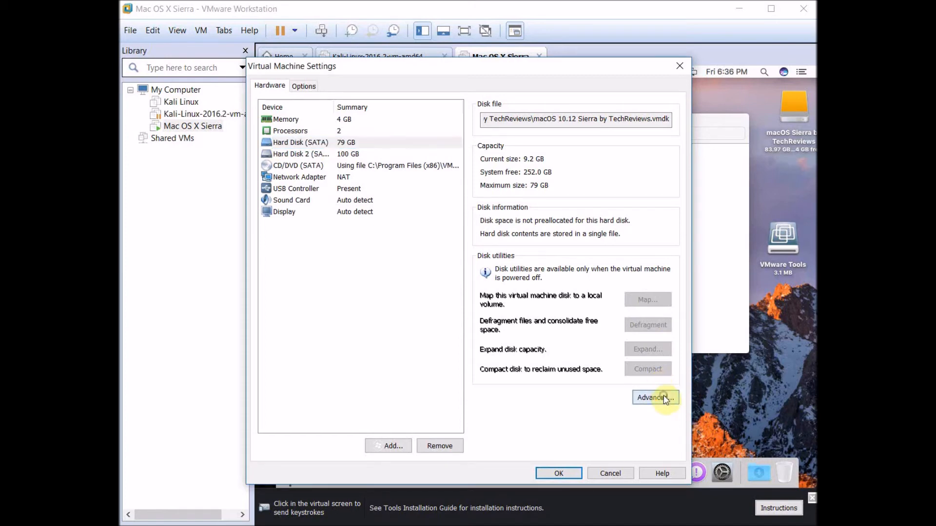
pyautogui.click(655, 398)
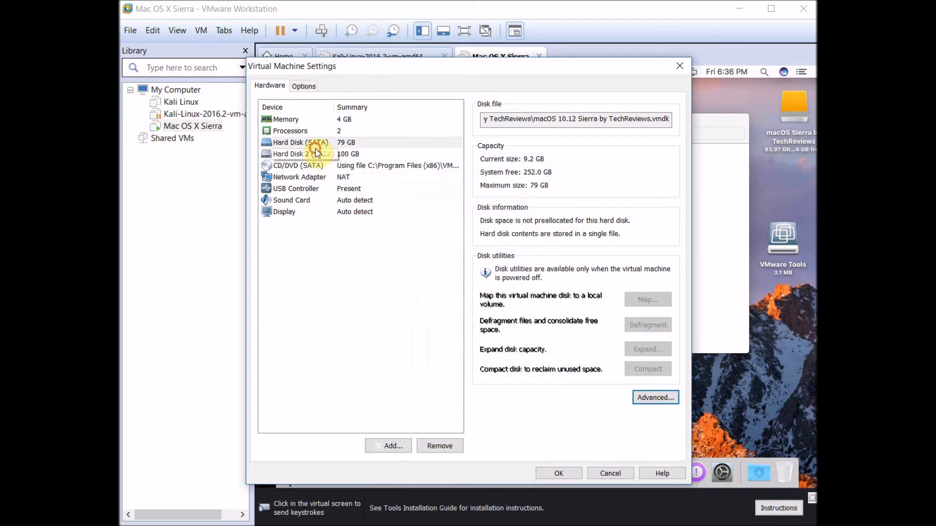
pyautogui.click(301, 153)
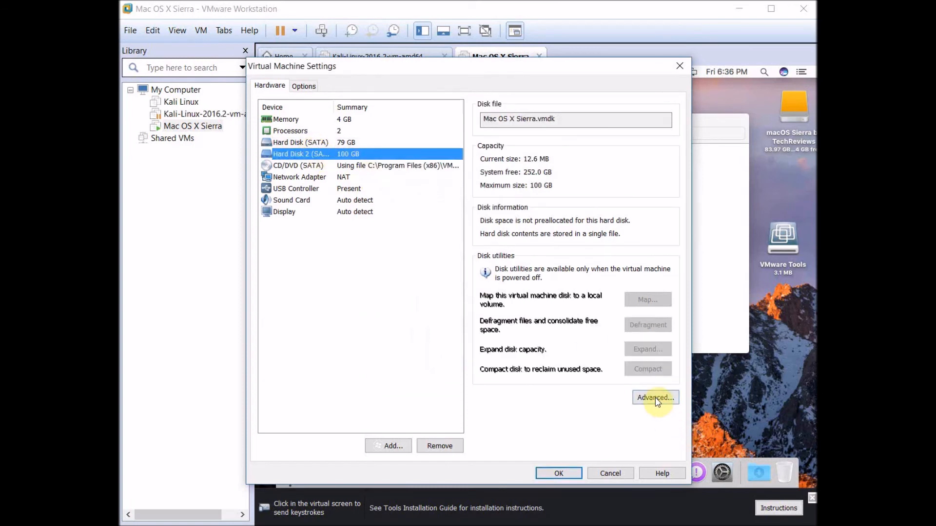
pyautogui.click(655, 397)
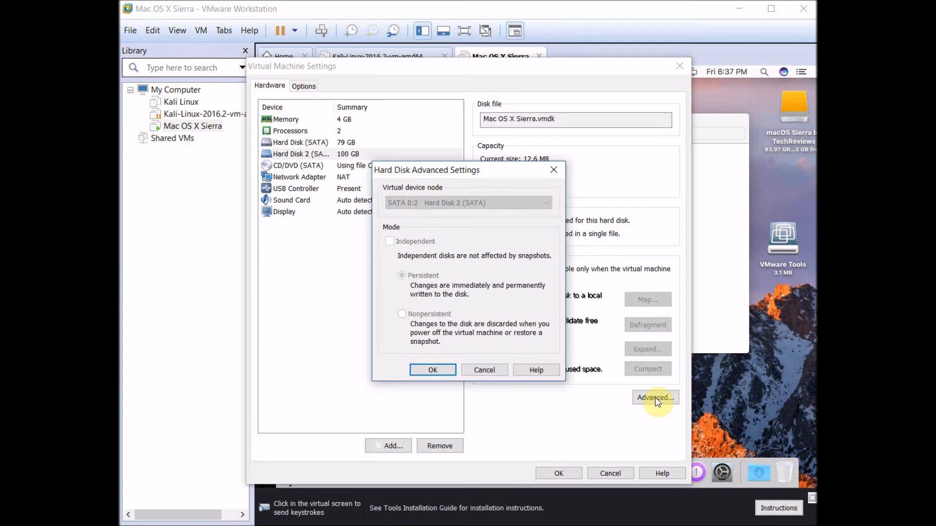
pyautogui.click(433, 370)
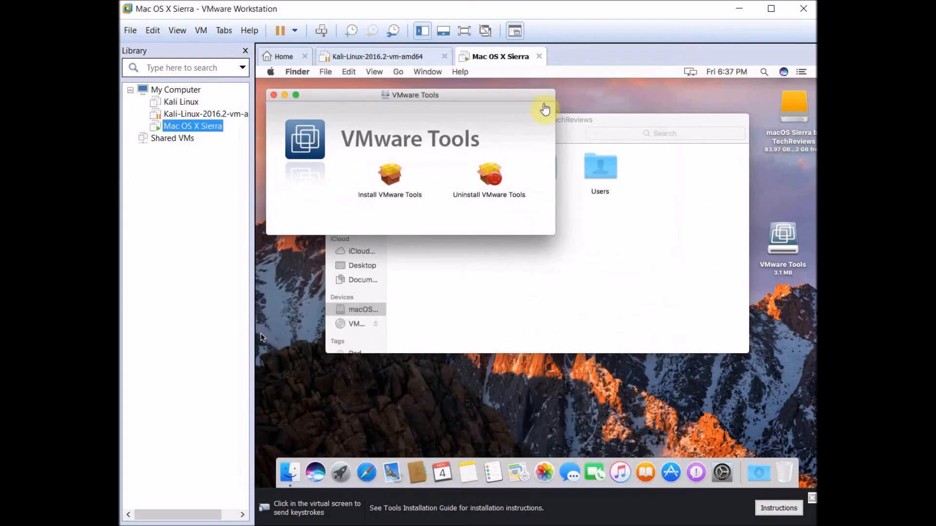
# Step: Dismiss the VM menu and start Install VMware Tools in the macOS VMware Tools window
pyautogui.click(200, 30)
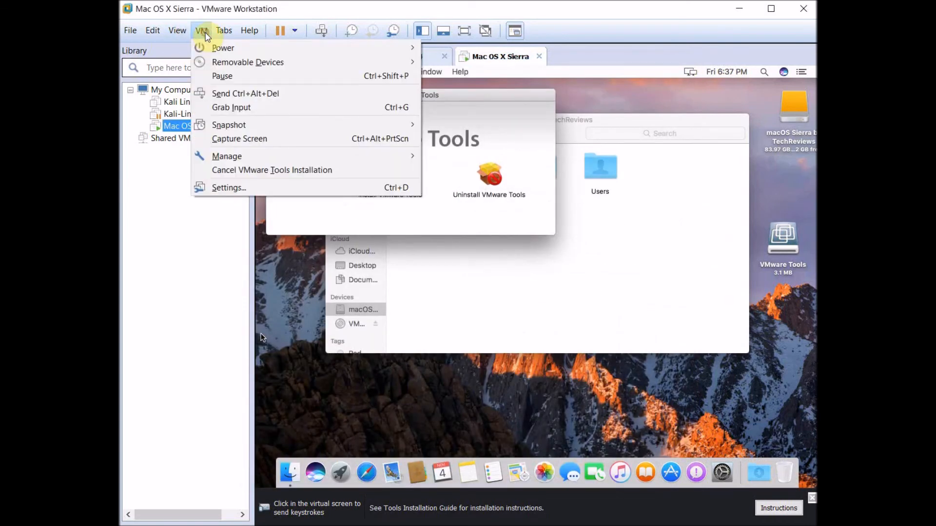
pyautogui.moveTo(464, 160)
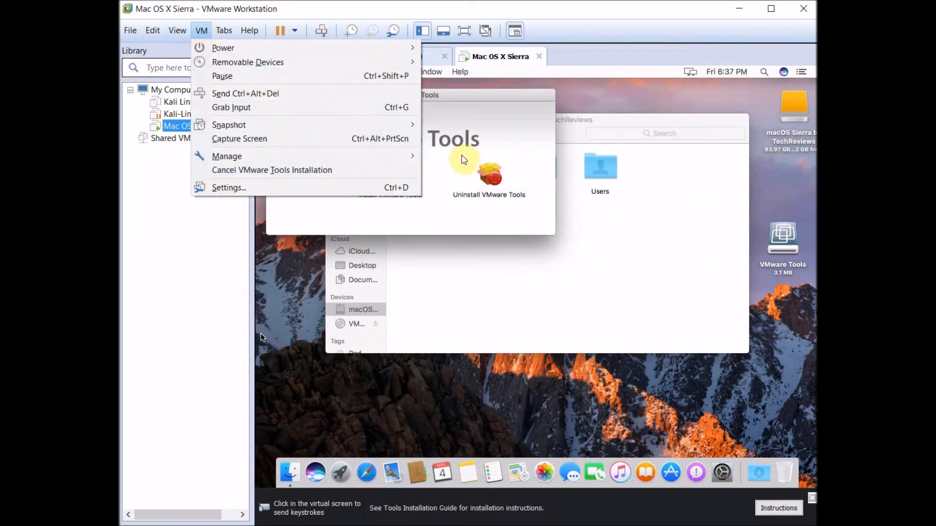
pyautogui.click(464, 159)
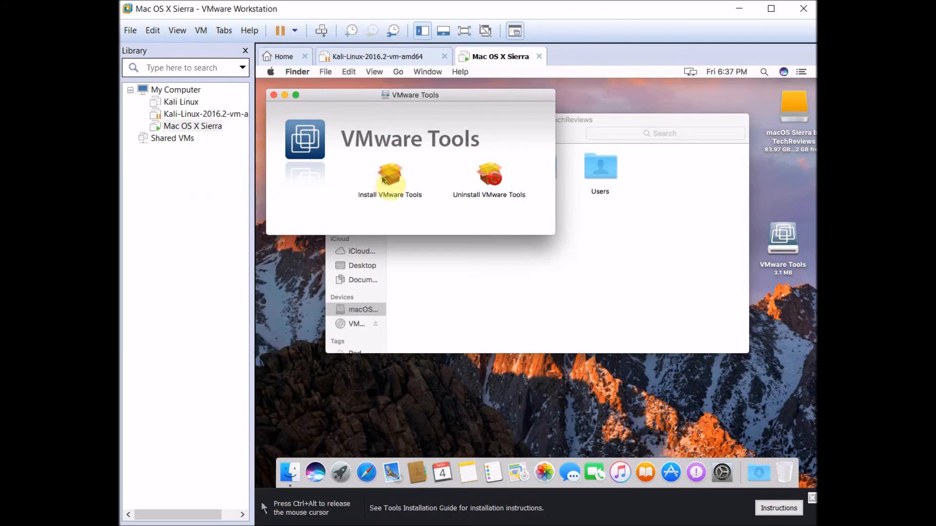
pyautogui.click(389, 179)
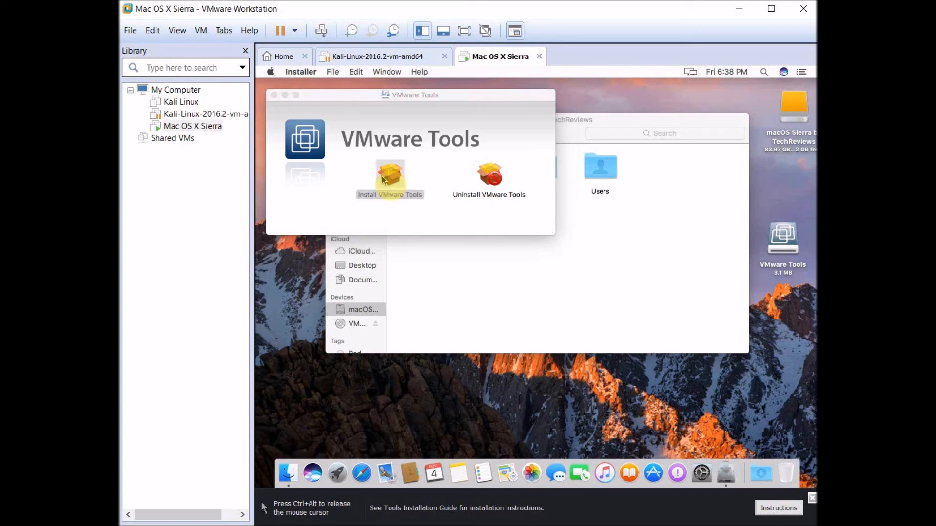
# Step: Continue past the introduction, accept the macOS Sierra disk and begin a standard install
pyautogui.doubleClick(390, 174)
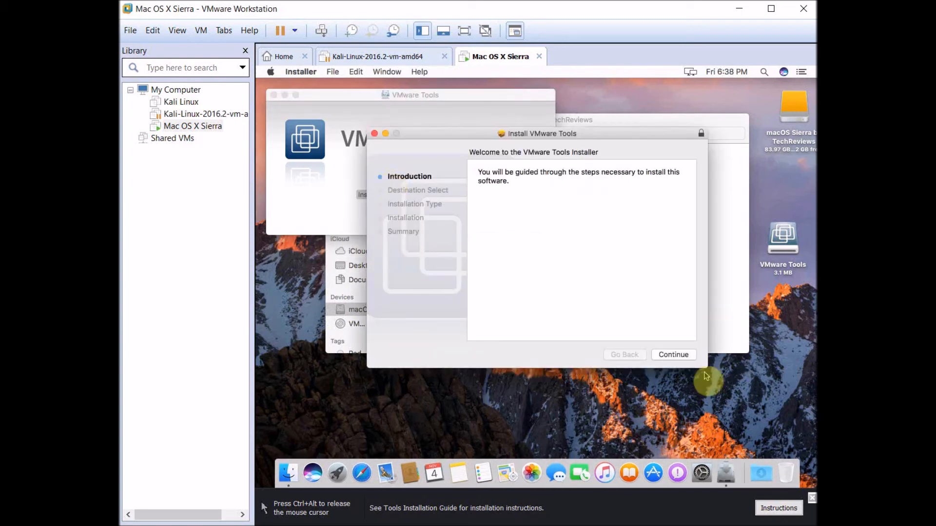
pyautogui.click(673, 355)
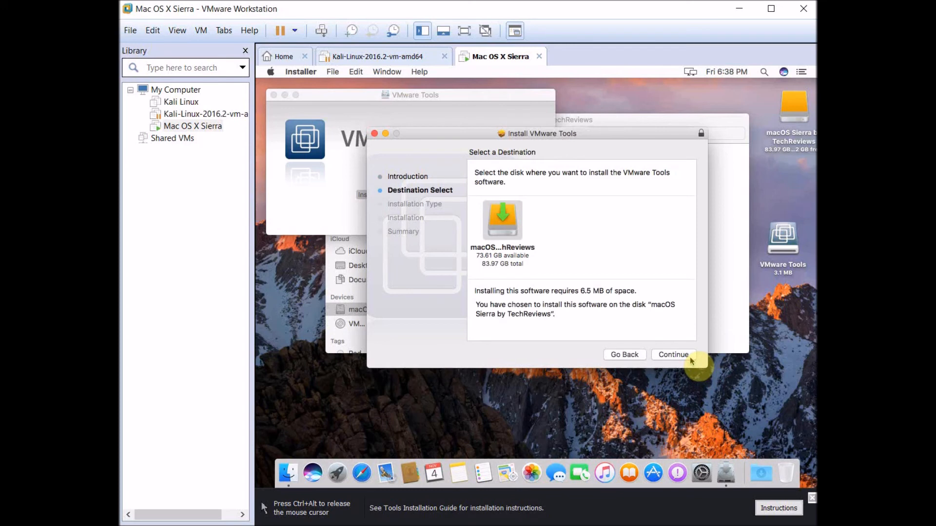
pyautogui.click(674, 355)
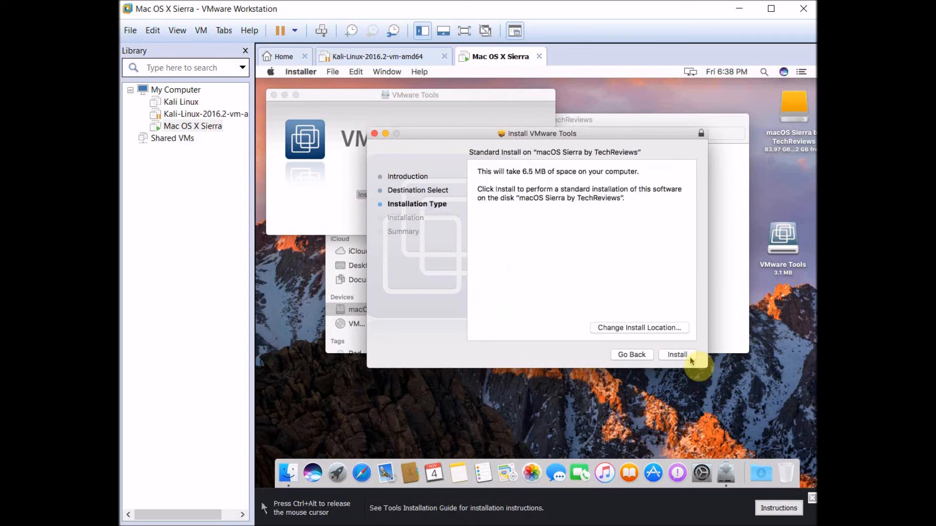
pyautogui.click(677, 355)
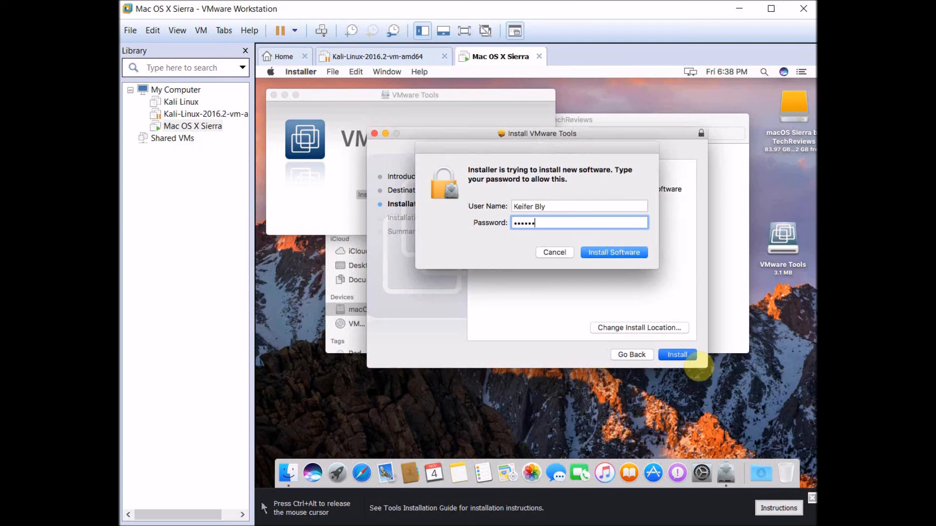
# Step: Enter the admin password and authorise with Install Software
pyautogui.write('password')
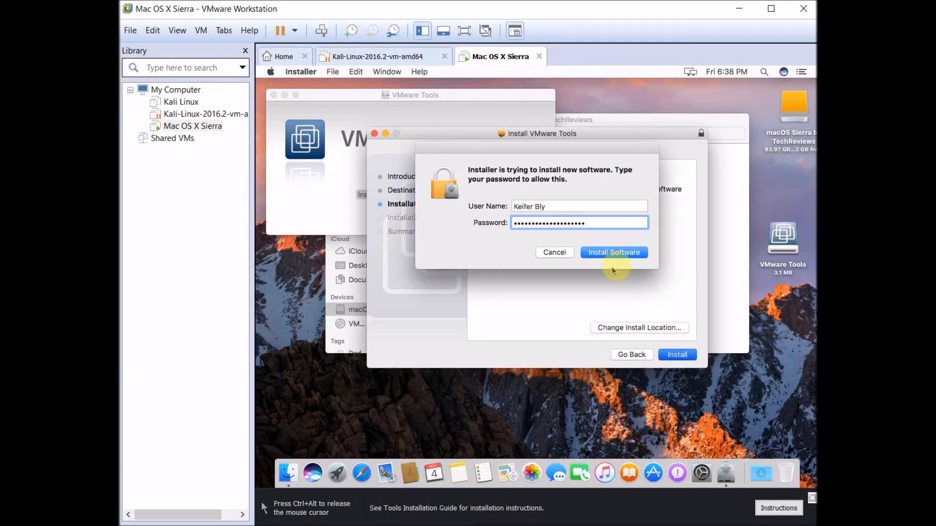
pyautogui.click(613, 252)
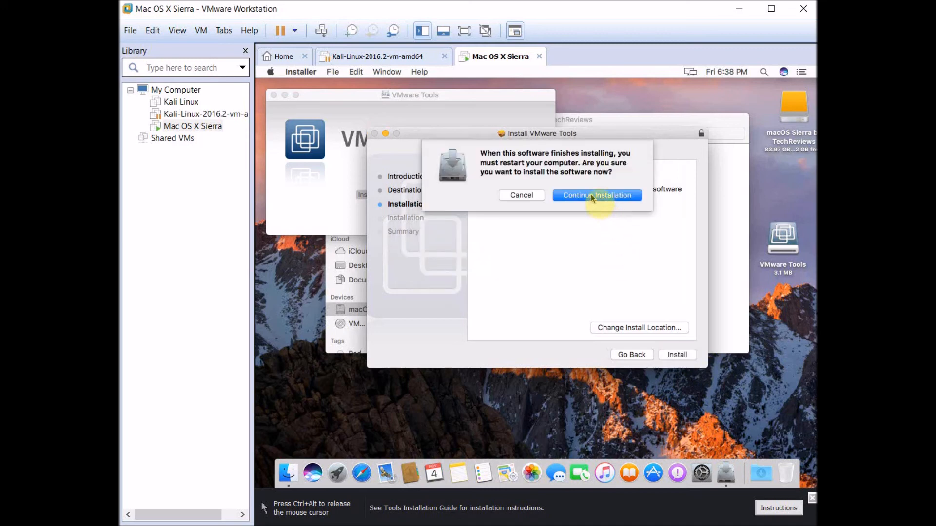
# Step: Choose Continue Installation despite the required restart so components begin registering
pyautogui.click(597, 195)
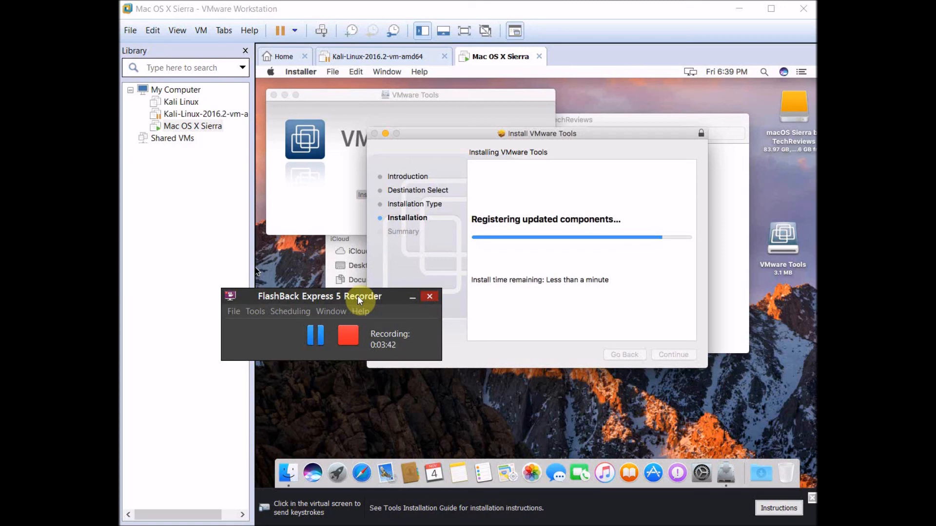
pyautogui.click(412, 296)
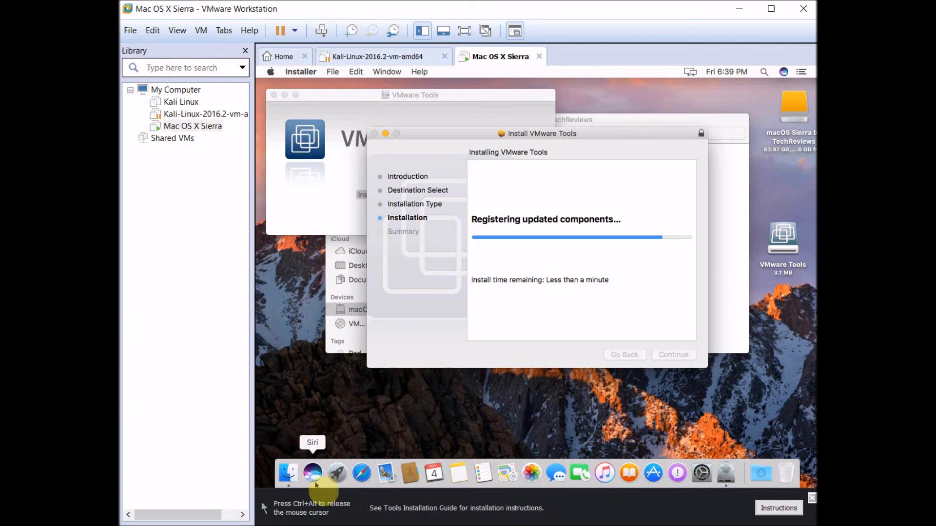
pyautogui.moveTo(491, 263)
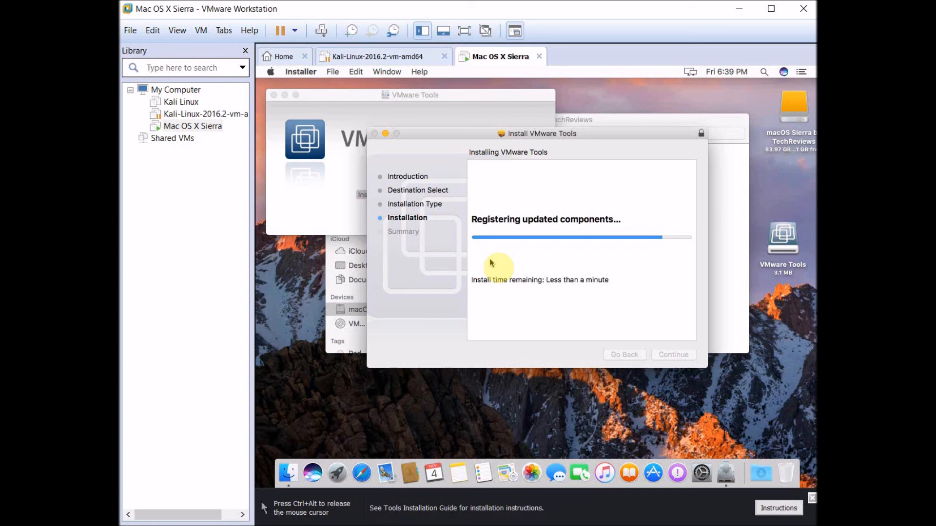
pyautogui.moveTo(779, 78)
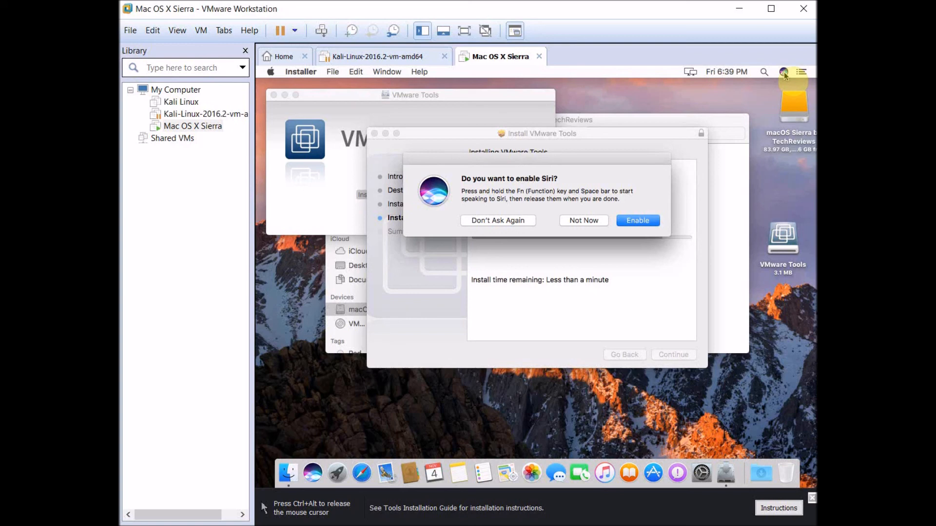
# Step: Decline Siri with Not Now and restart macOS after the successful VMware Tools install
pyautogui.click(583, 220)
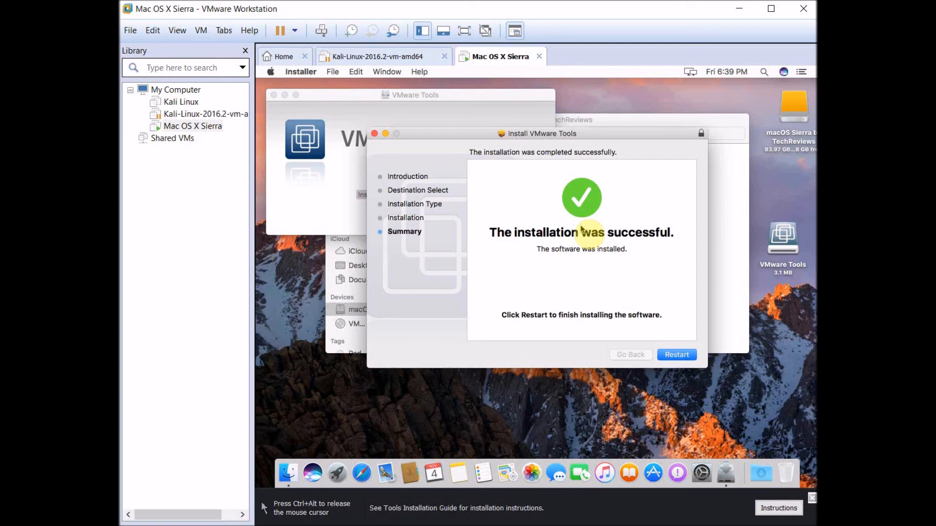
pyautogui.moveTo(686, 375)
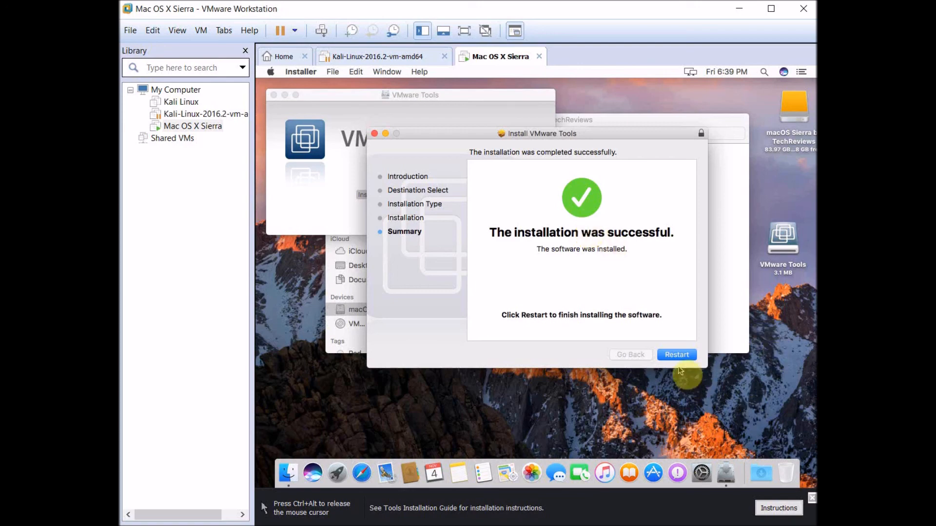
pyautogui.click(676, 355)
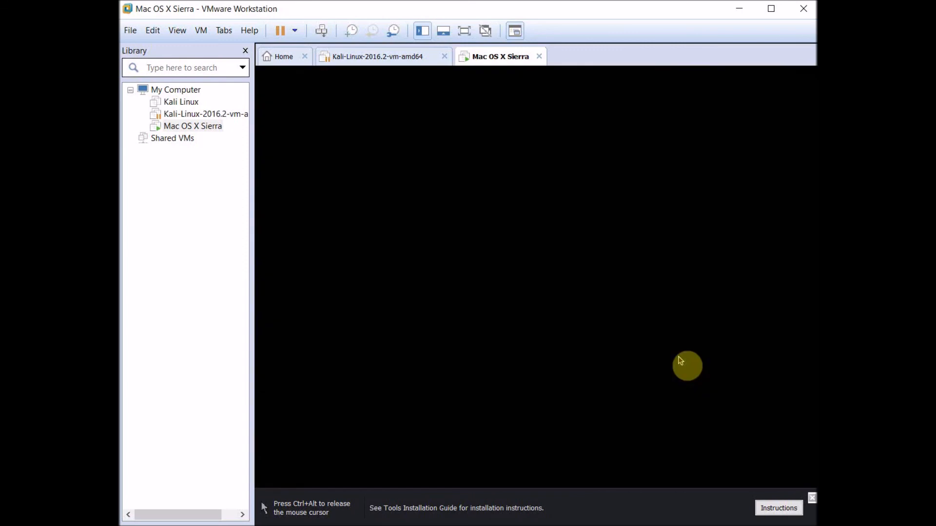